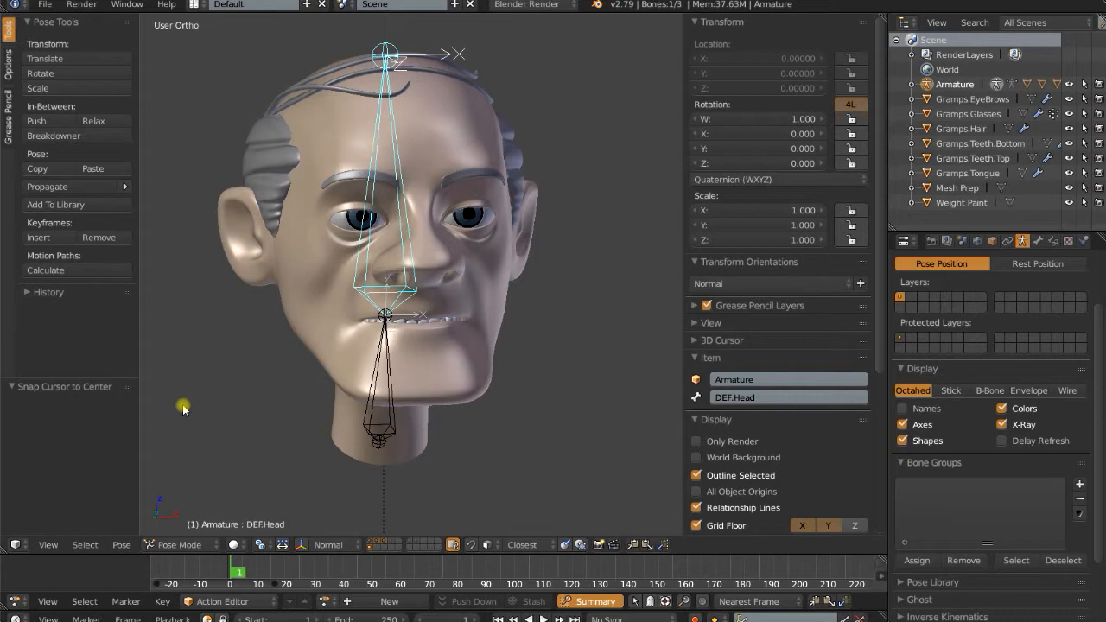
# Step: Test-rotate the head bone from front view, then cancel the rotation
pyautogui.press('KP_1')
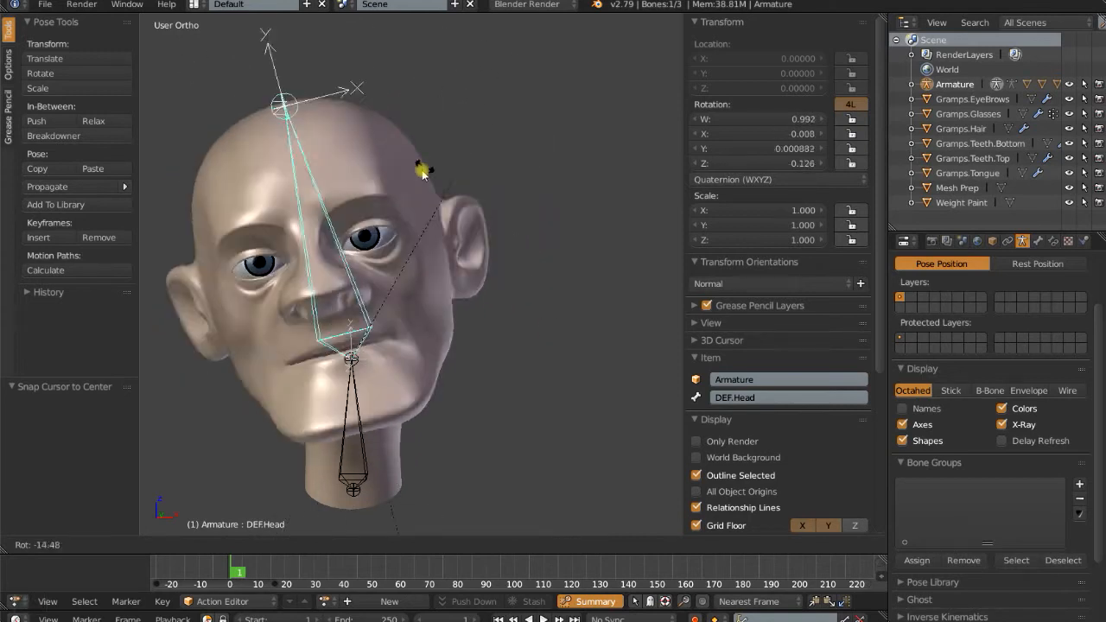
pyautogui.press('r')
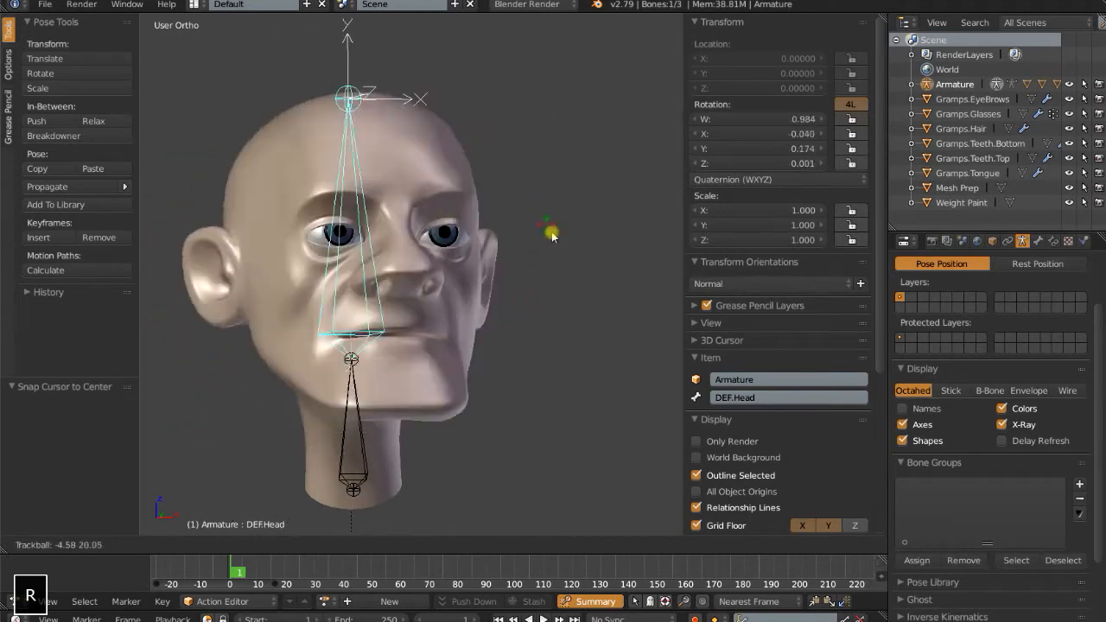
pyautogui.press('3')
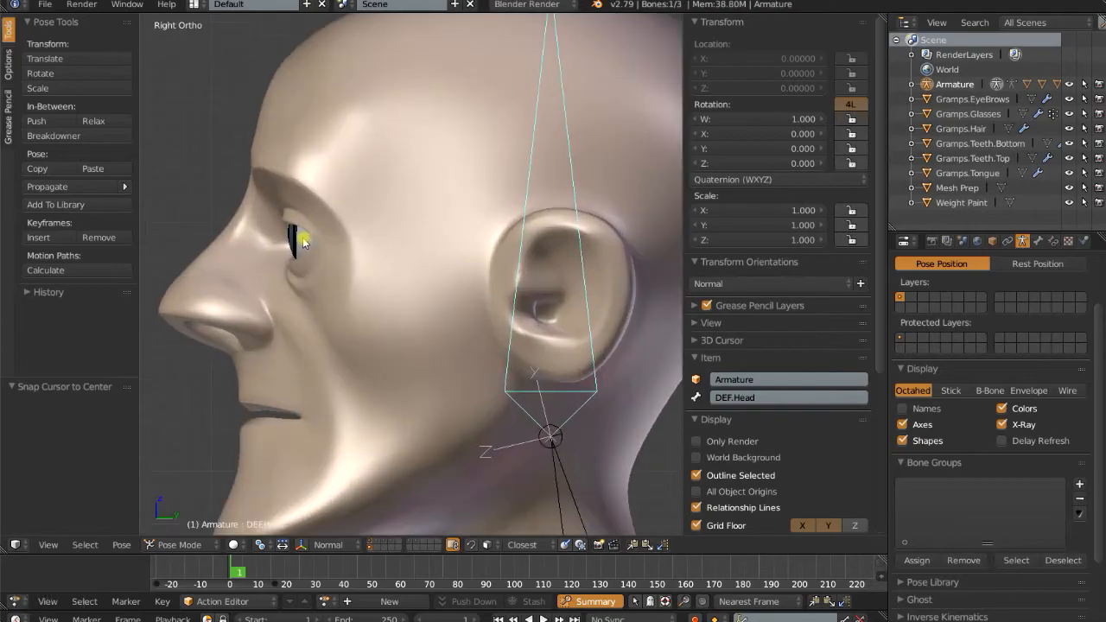
# Step: Add a new bone at the eye and tip it flat, pointing forward
pyautogui.press('Tab')
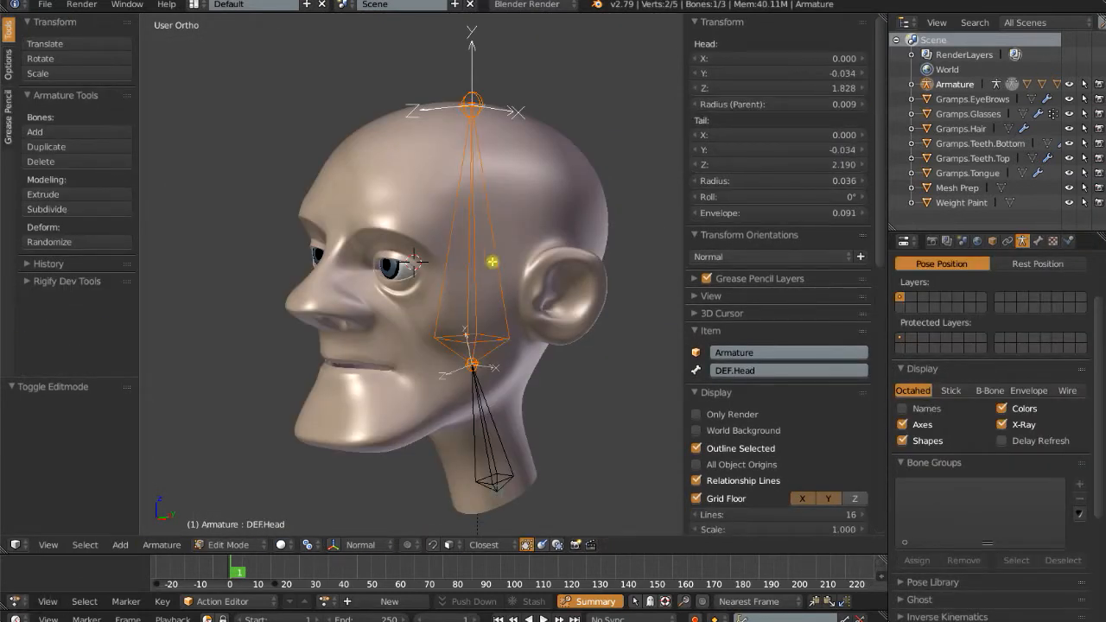
pyautogui.press('Shift+A')
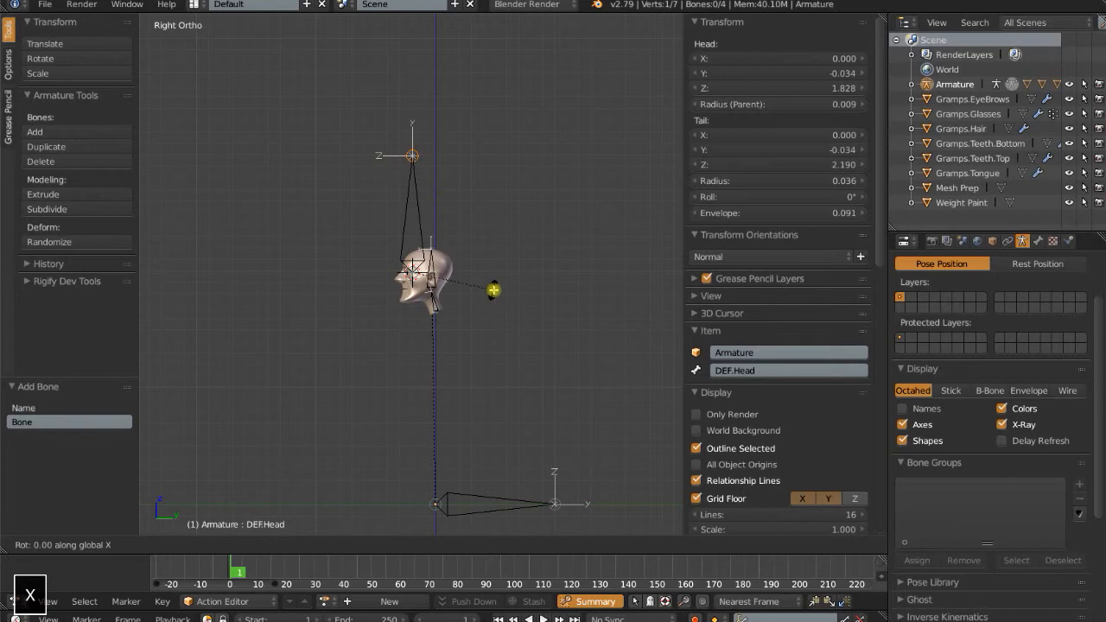
pyautogui.press('g')
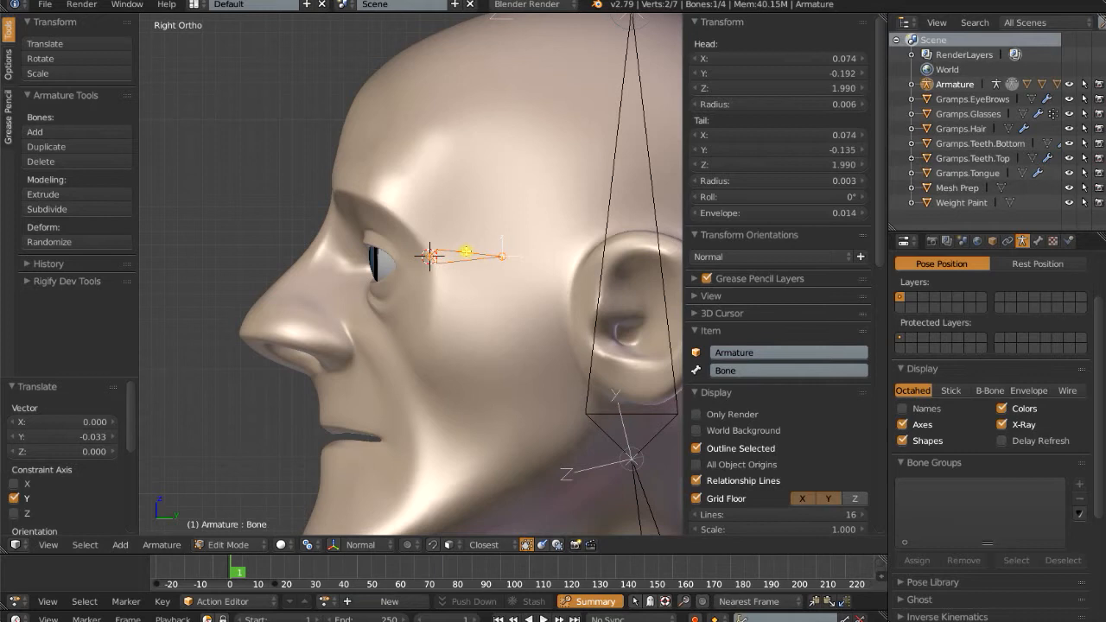
# Step: Name the bone extruded from the eye bone MCH.Eye
pyautogui.click(787, 370)
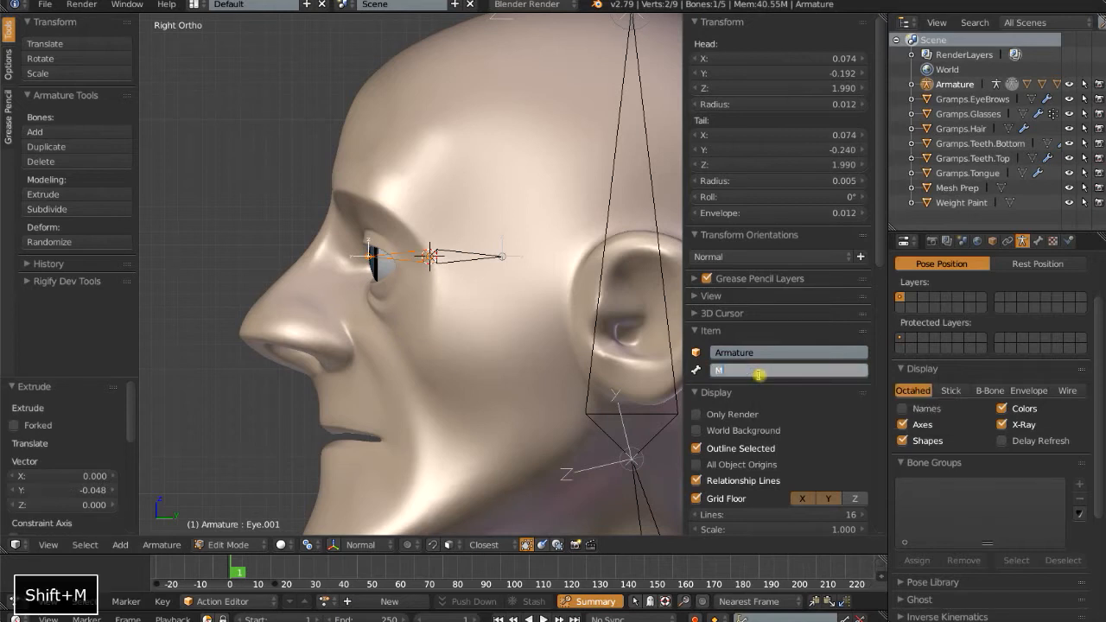
pyautogui.write('MCH.Eye')
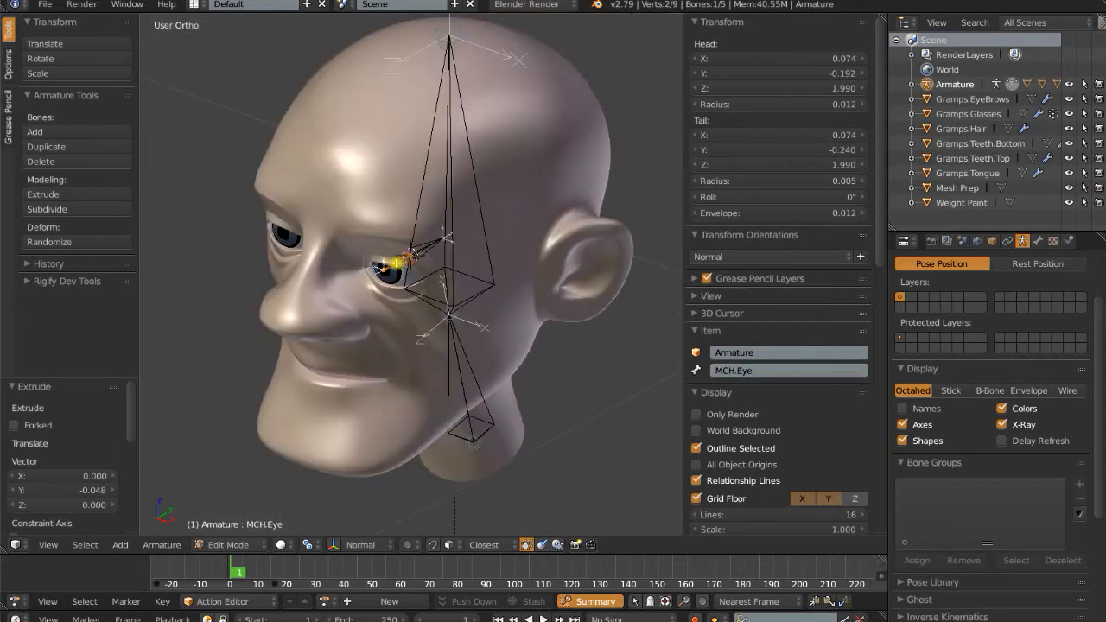
# Step: Duplicate MCH.Eye onto the face's centre line and rename it MCH.Eye.Center
pyautogui.press('KP_1')
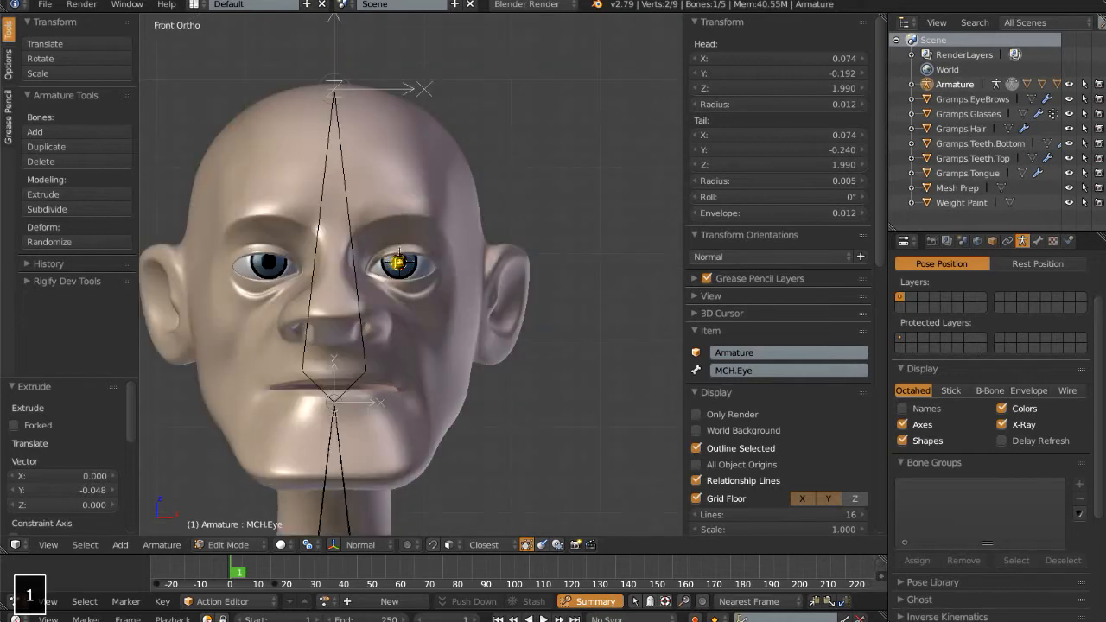
pyautogui.press('Shift+D')
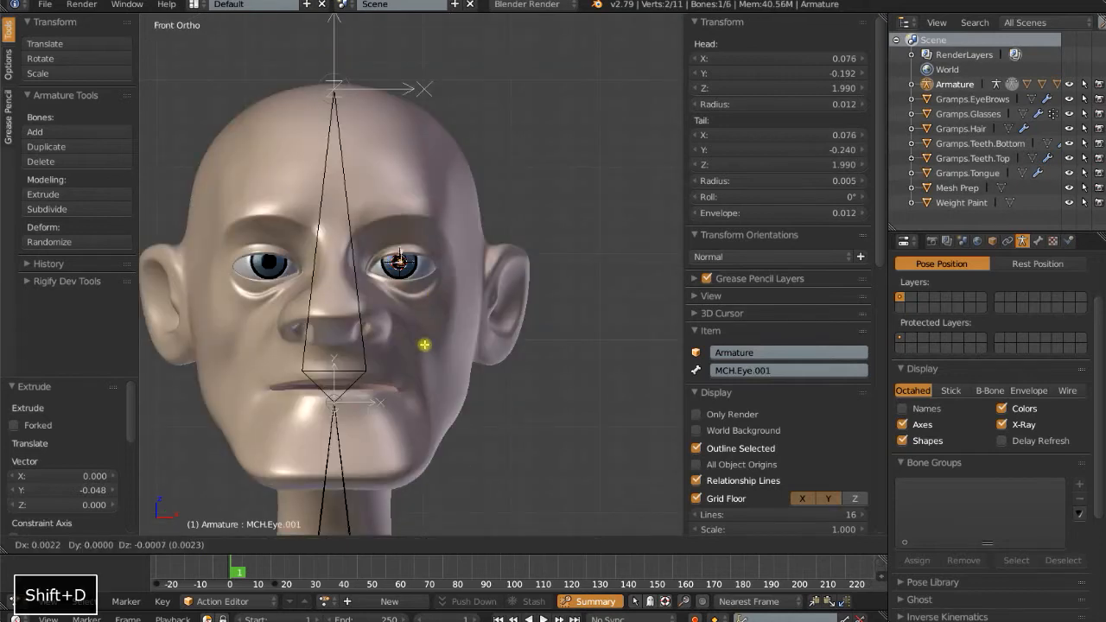
pyautogui.press('g')
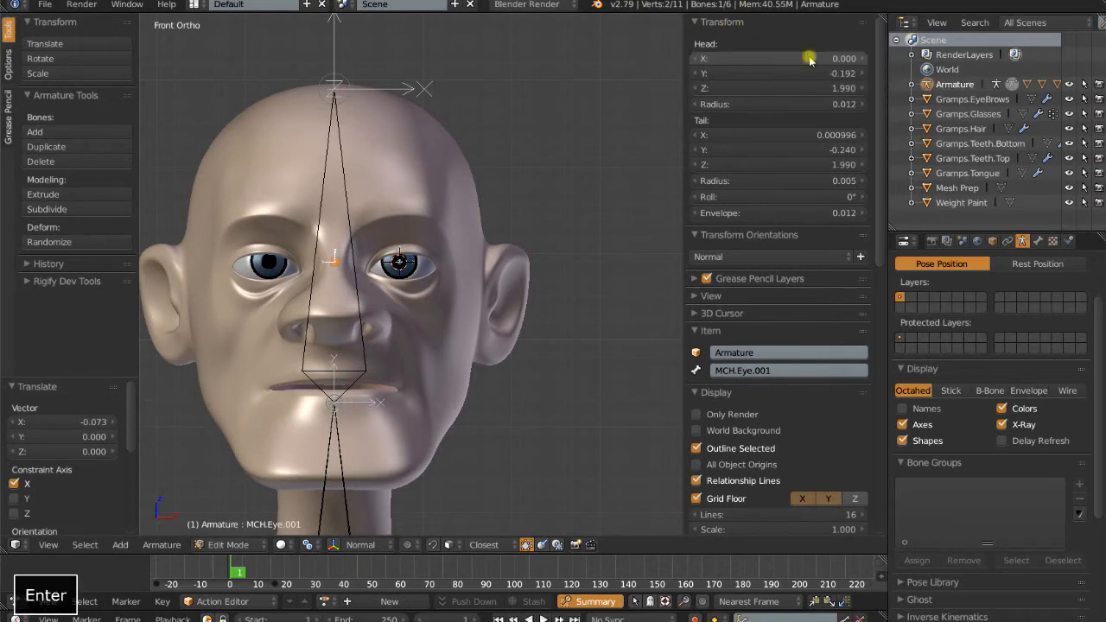
pyautogui.moveTo(807, 135)
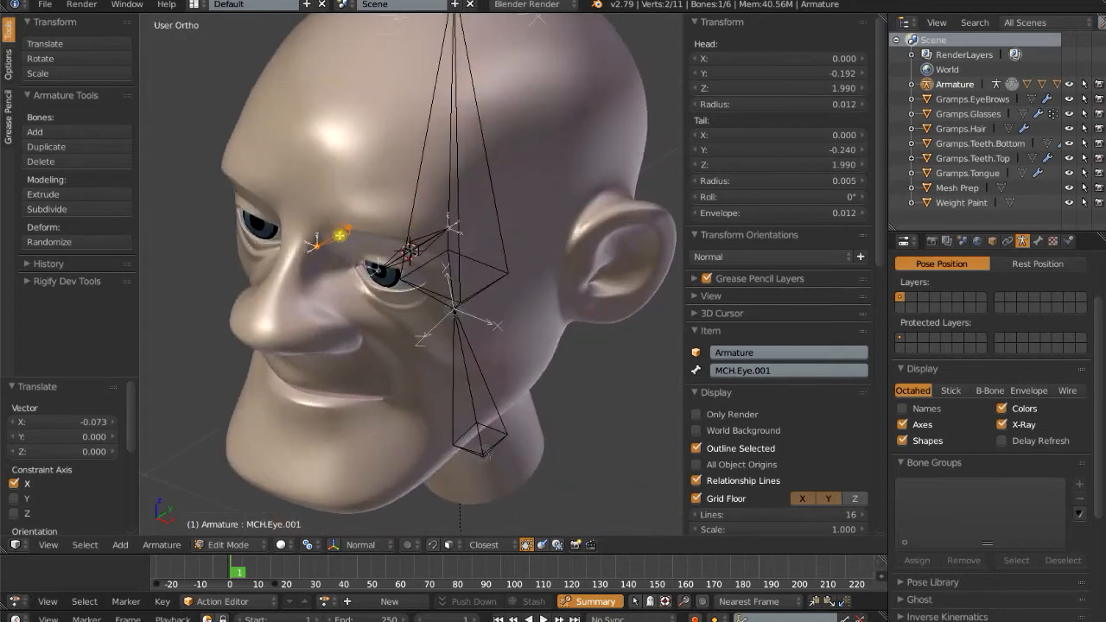
pyautogui.click(774, 369)
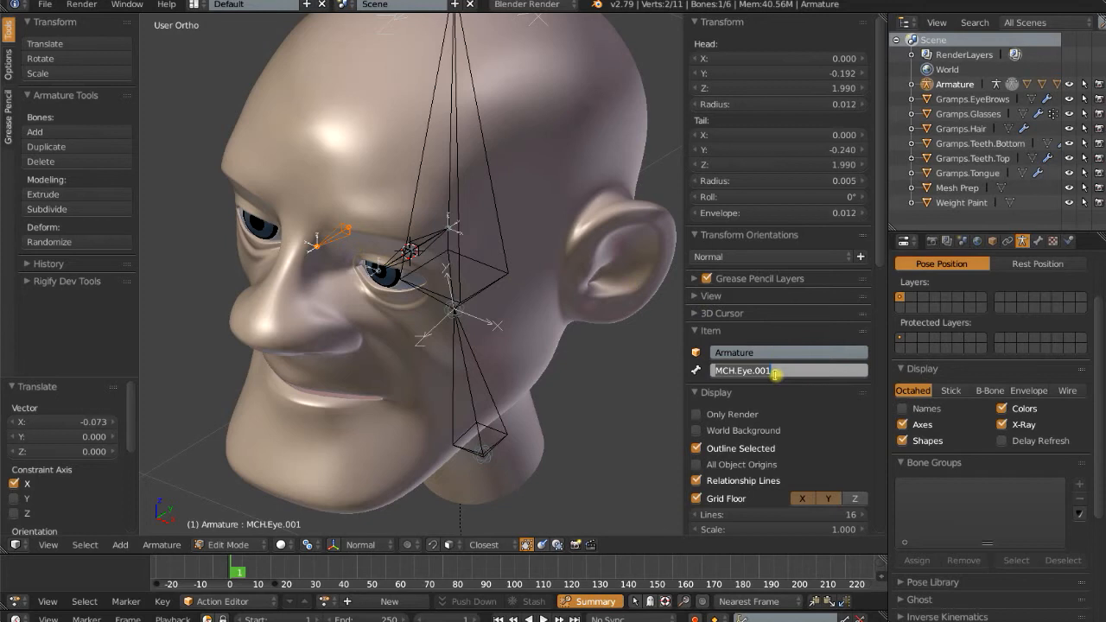
pyautogui.press('Backspace')
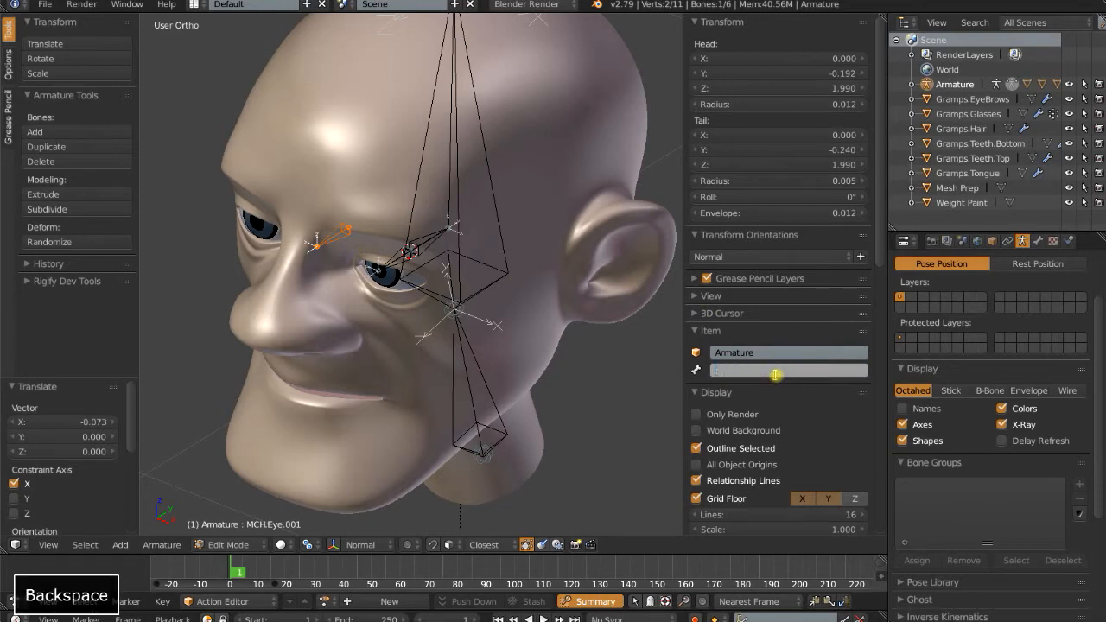
pyautogui.write('MCH.Eye.Center')
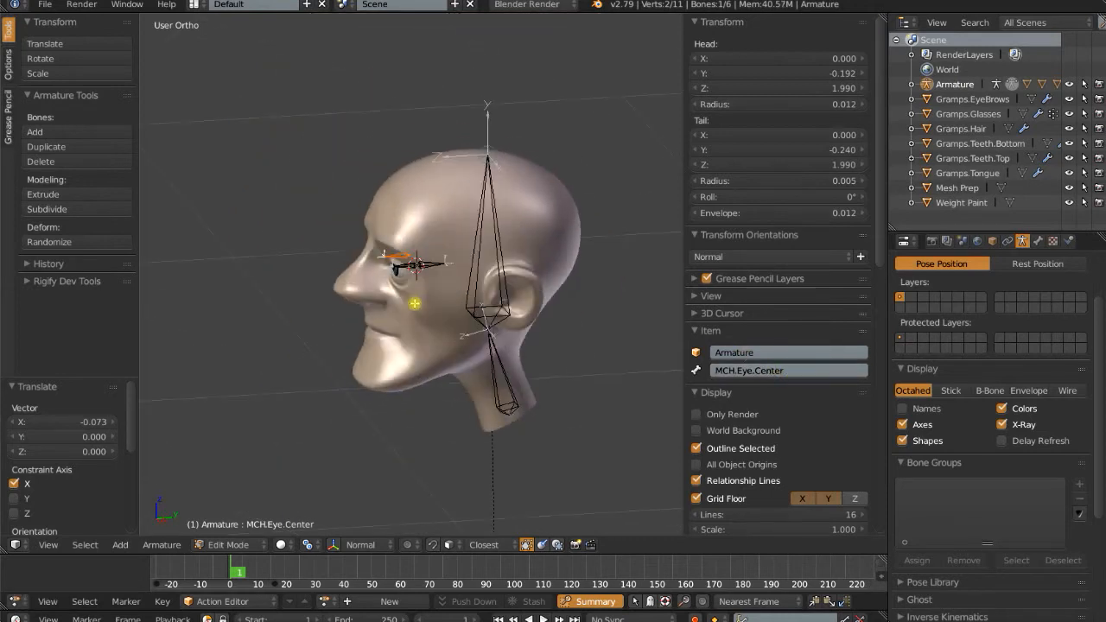
# Step: Copy the centre bone out in front of the face and name it Eye Target
pyautogui.press('KP_3')
pyautogui.write('L')
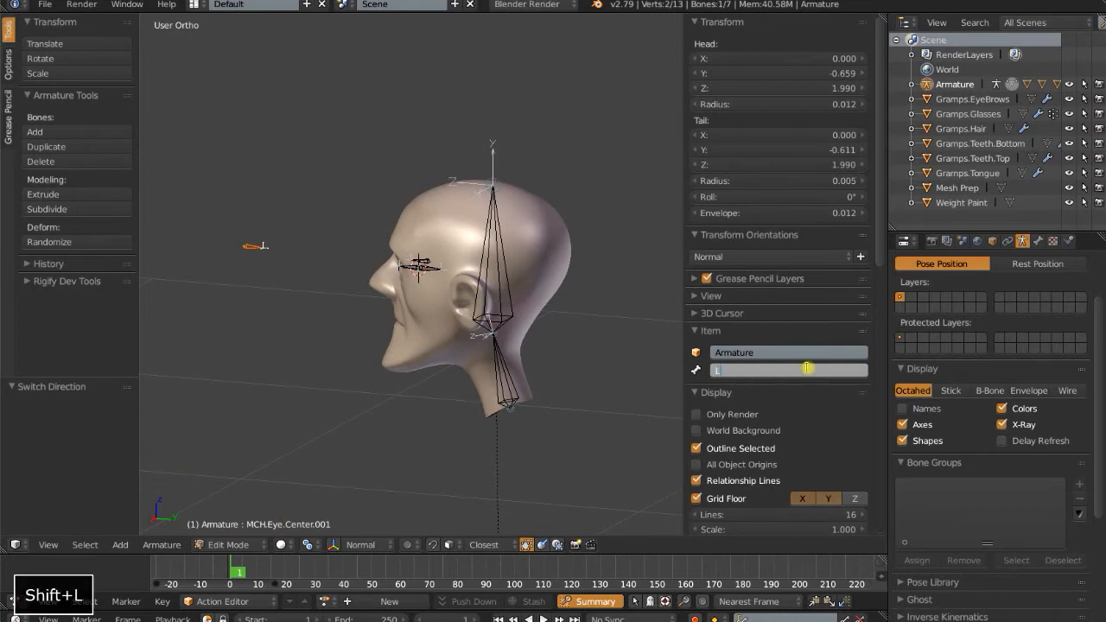
pyautogui.write('Eye Target')
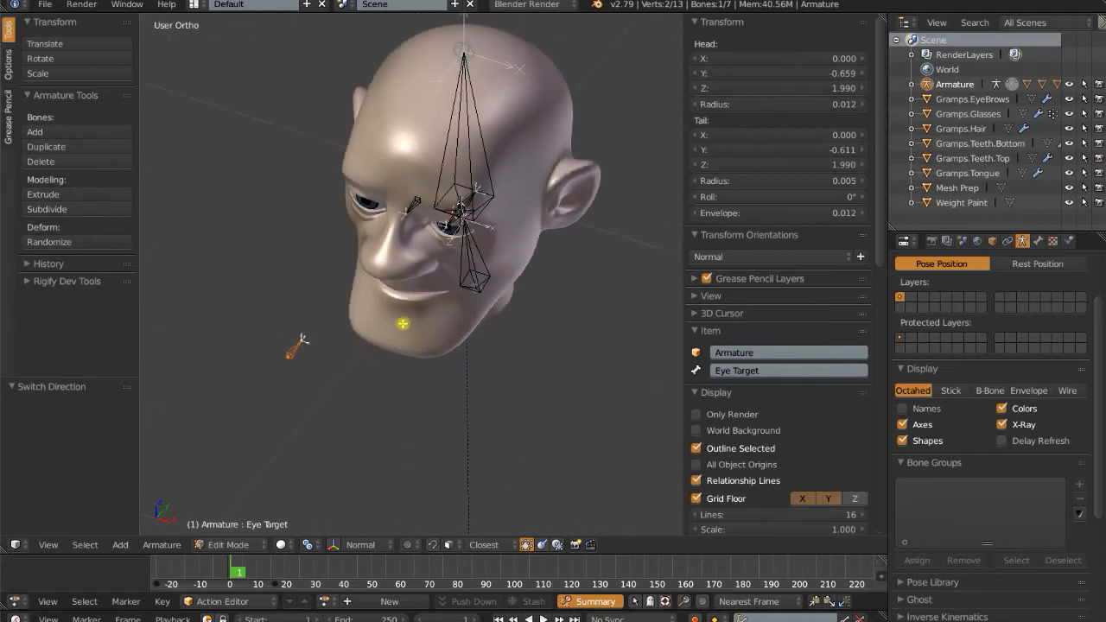
# Step: Make MCH.Eye.Center track Eye Target with a bone constraint, and test-move the target
pyautogui.click(221, 545)
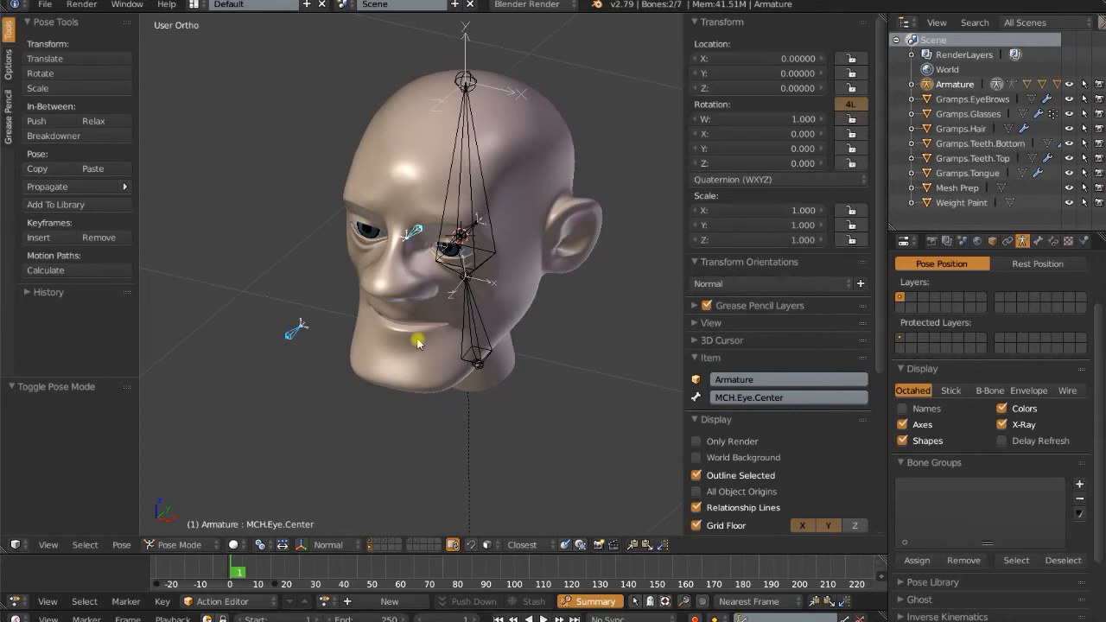
pyautogui.press('Ctrl+Shift+C')
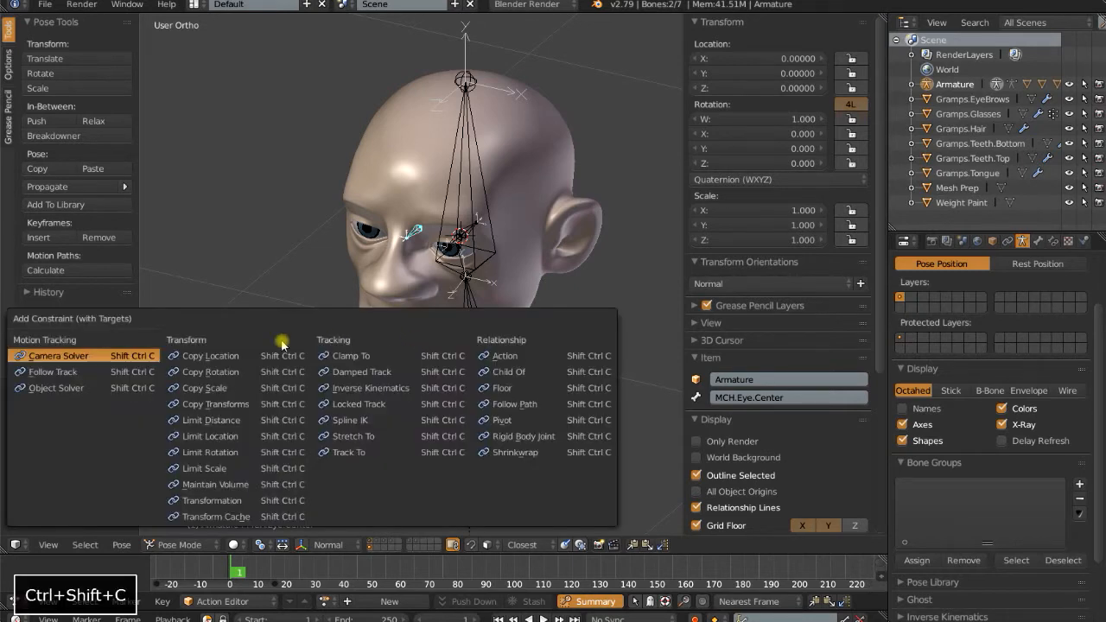
pyautogui.moveTo(375, 371)
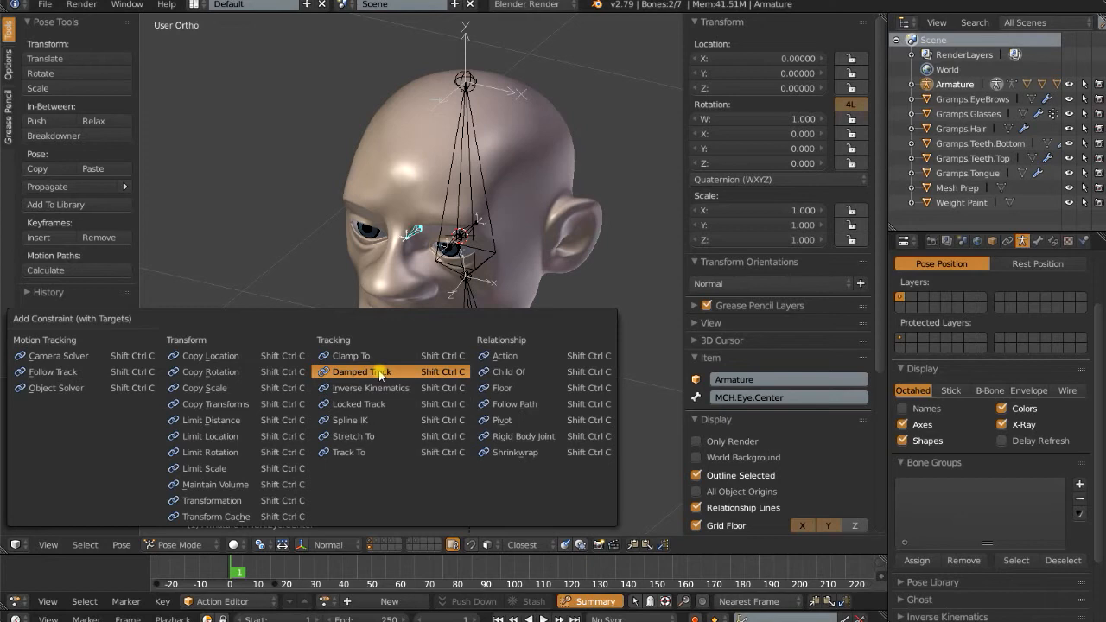
pyautogui.click(360, 371)
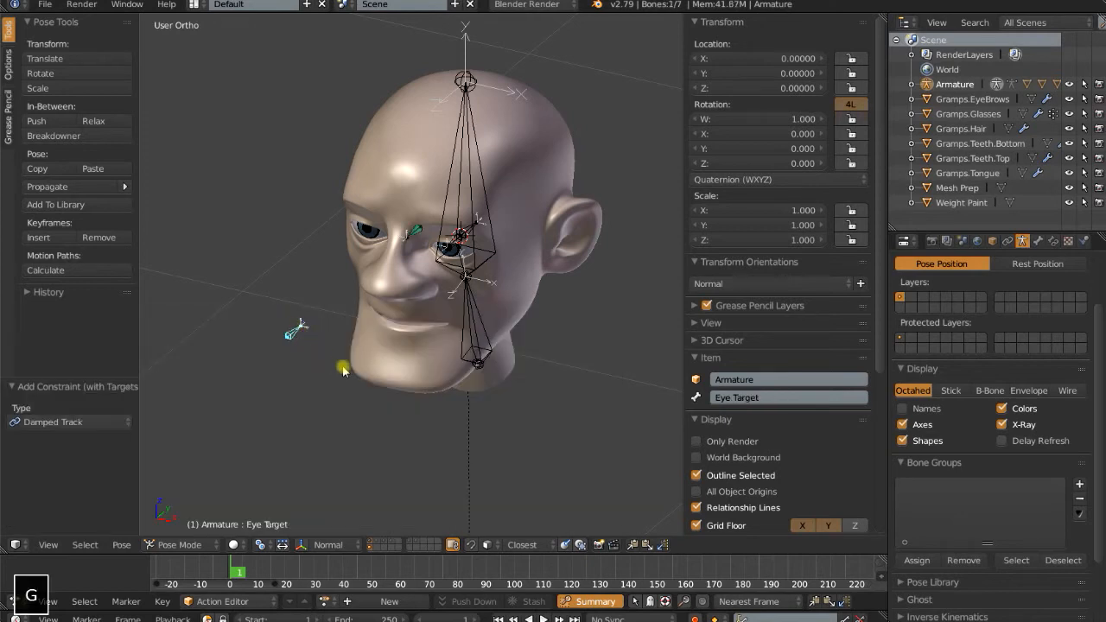
pyautogui.moveTo(344, 369); pyautogui.dragTo(300, 306)
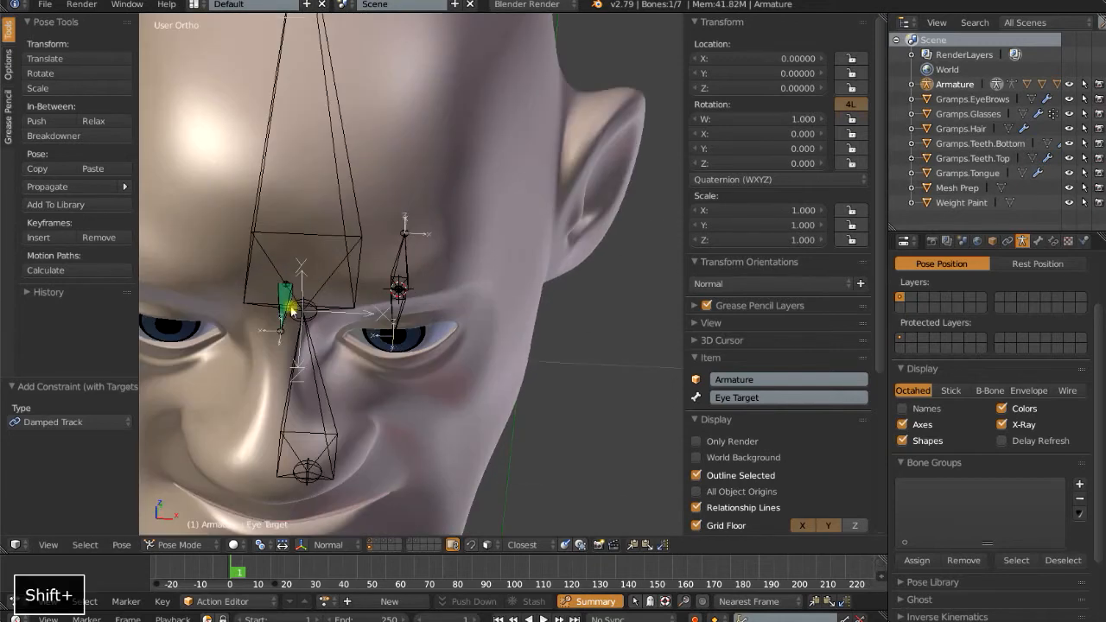
pyautogui.click(398, 294)
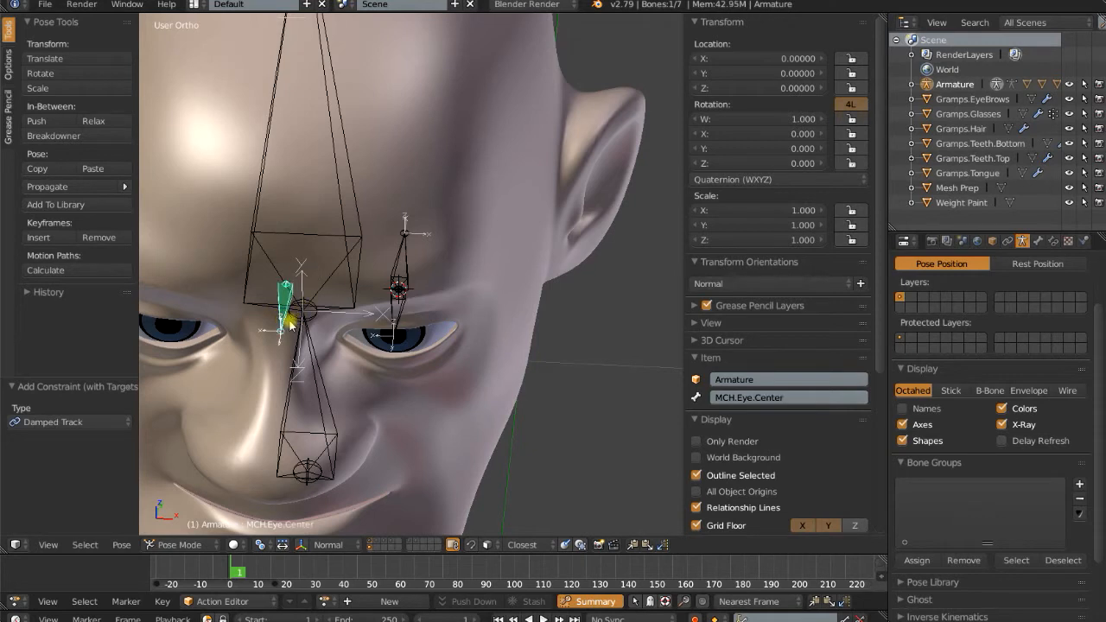
pyautogui.moveTo(411, 316)
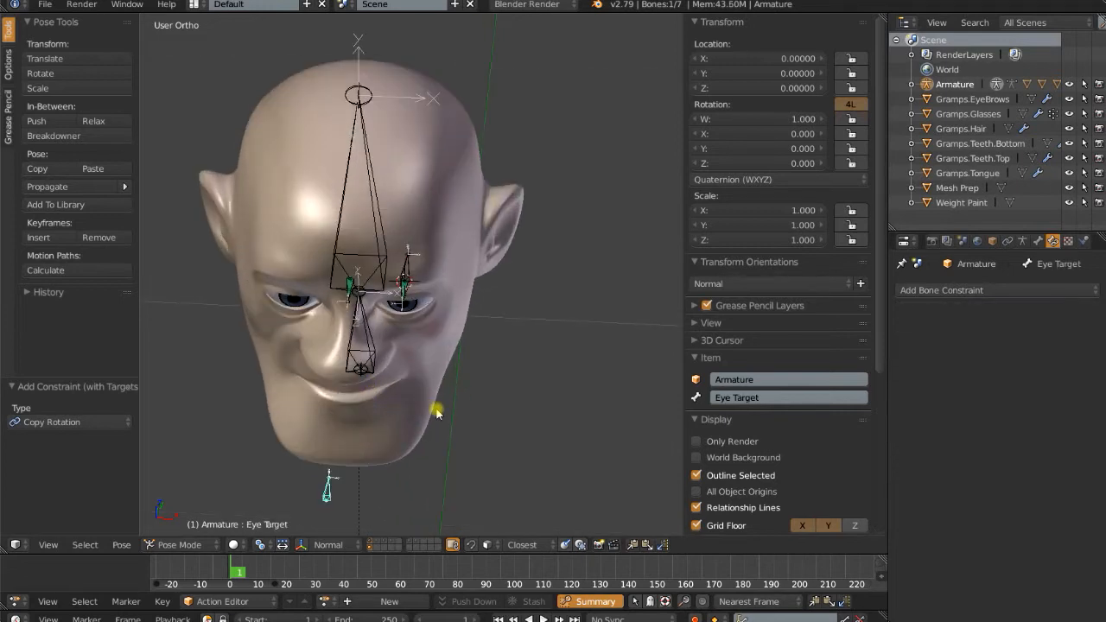
# Step: Test-move Eye Target, then parent MCH.Eye to its bone with offset kept
pyautogui.moveTo(436, 412); pyautogui.dragTo(251, 327)
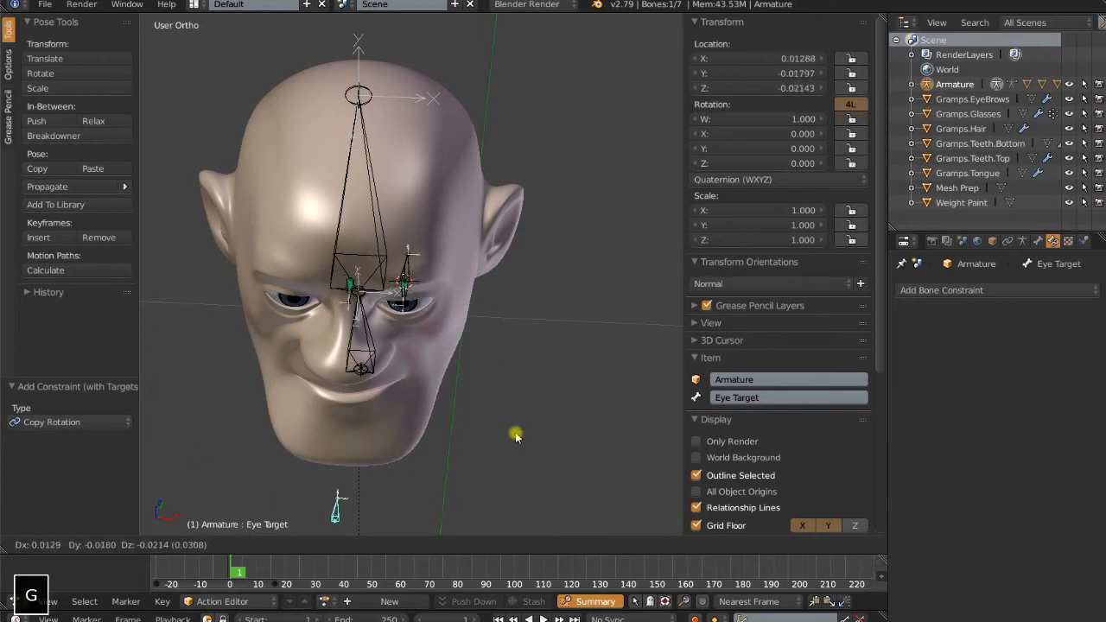
pyautogui.press('Tab')
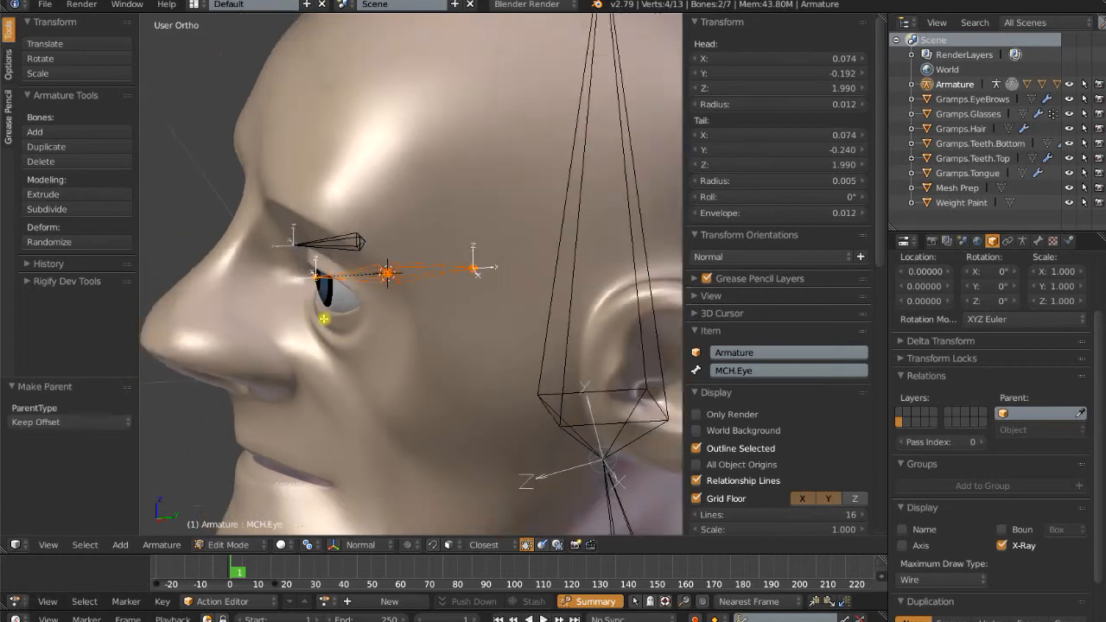
pyautogui.press('Tab')
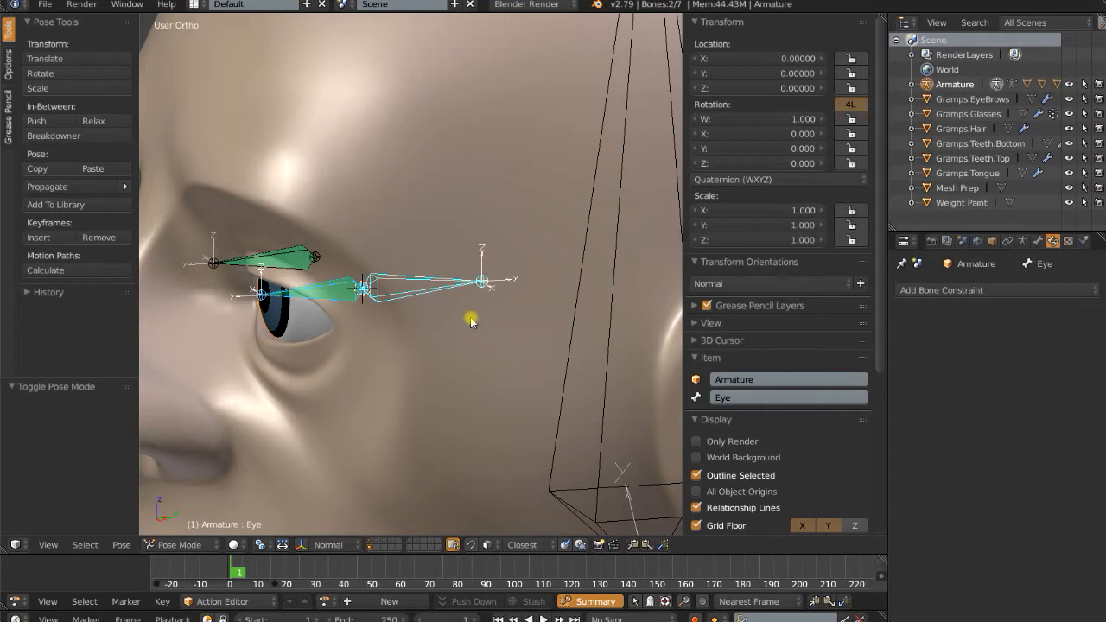
pyautogui.press('ctrl+p')
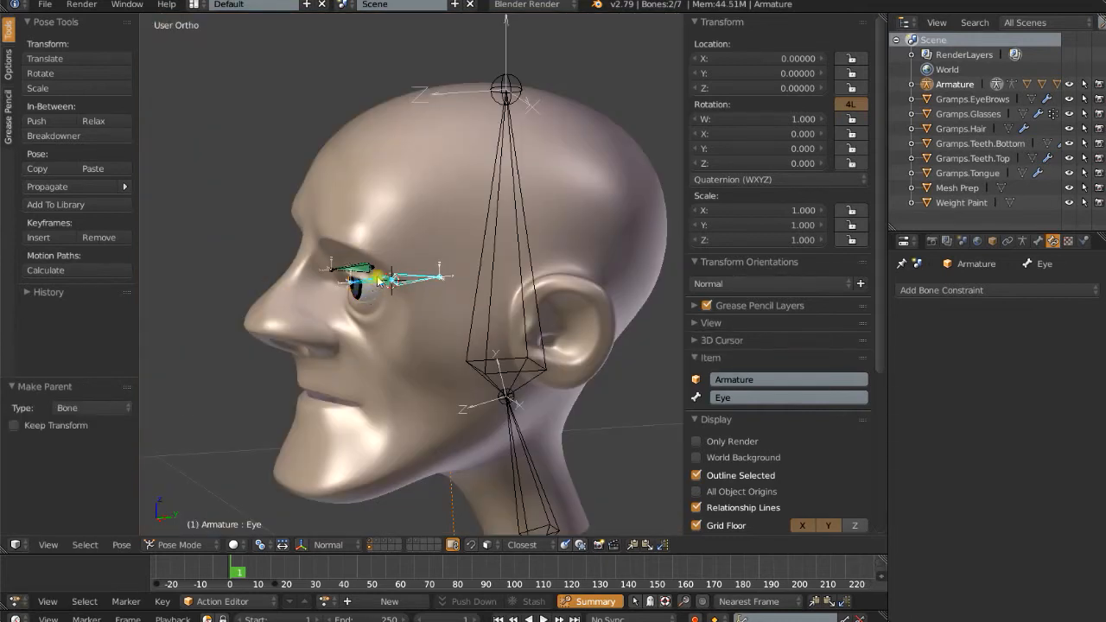
# Step: Select the DEF.Head bone and return the armature to edit mode
pyautogui.click(492, 242)
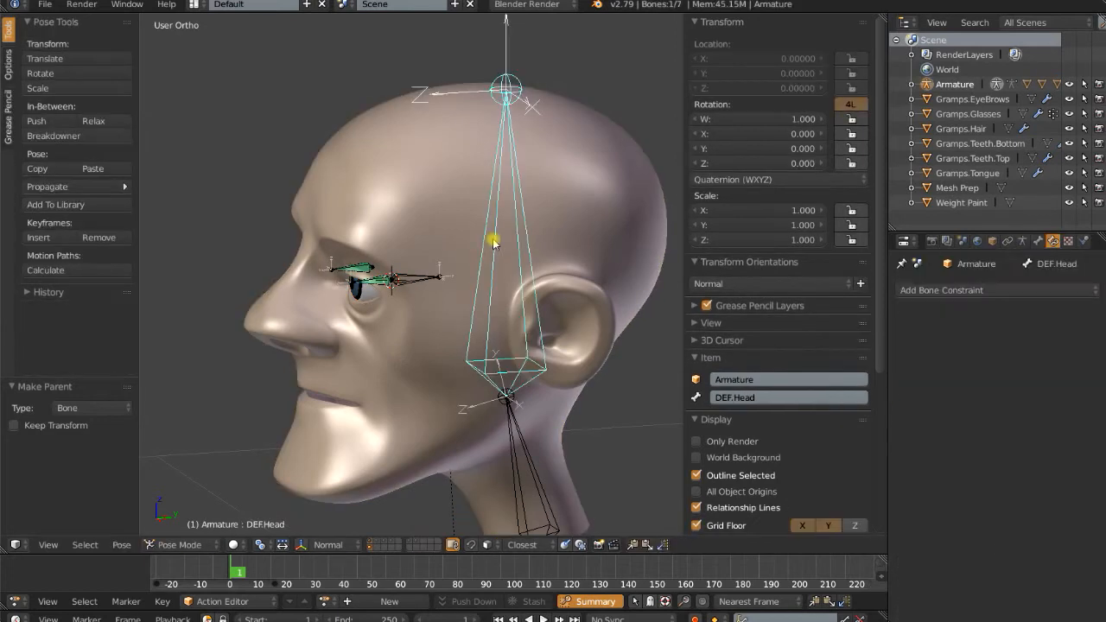
pyautogui.scroll(-3)
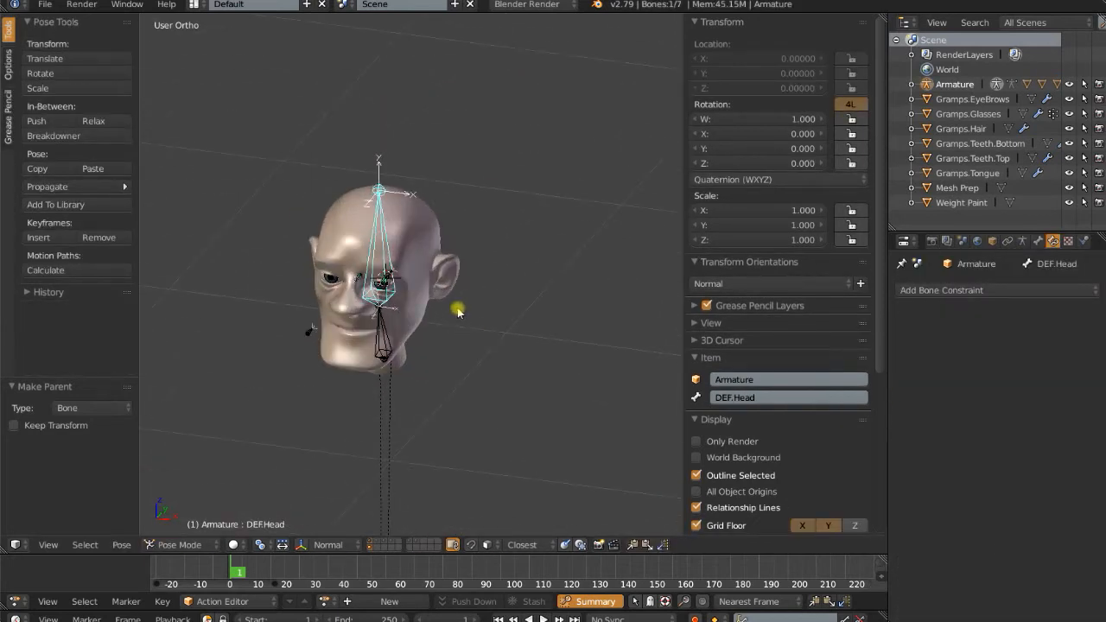
pyautogui.press('Tab')
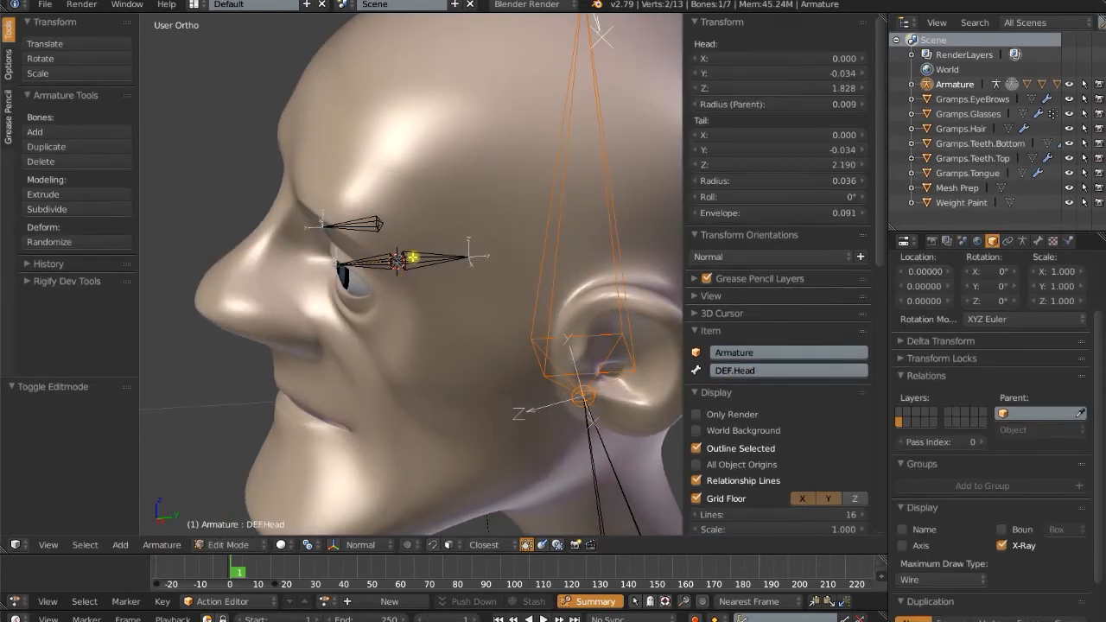
# Step: Parent the eye bones to DEF.Head with Keep Offset, then test-move Eye Target in Pose Mode
pyautogui.click(443, 257)
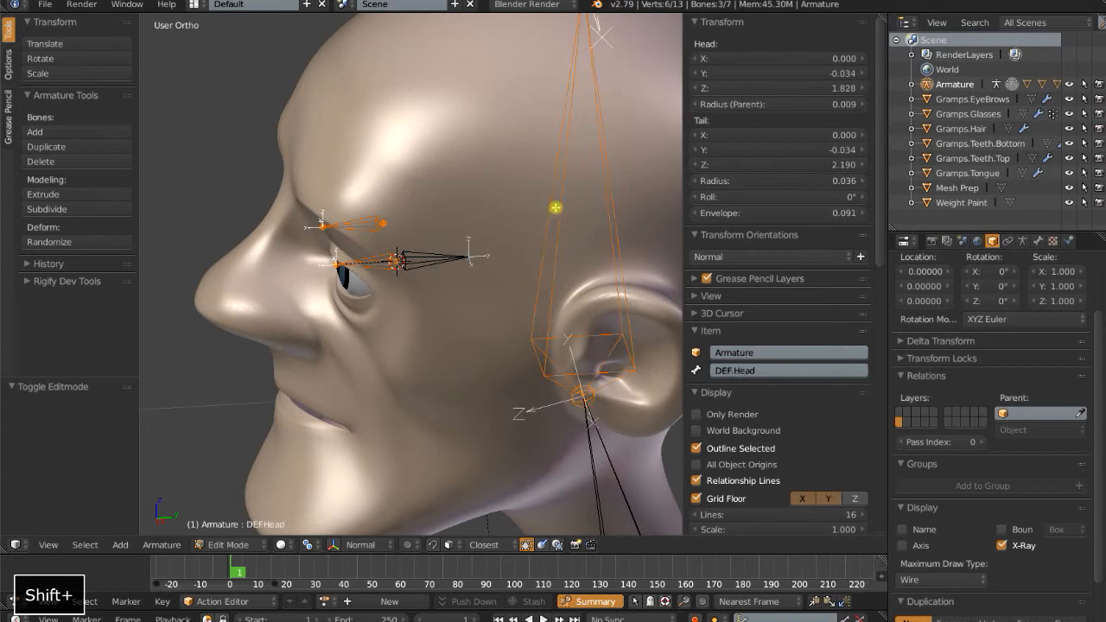
pyautogui.press('Ctrl+P')
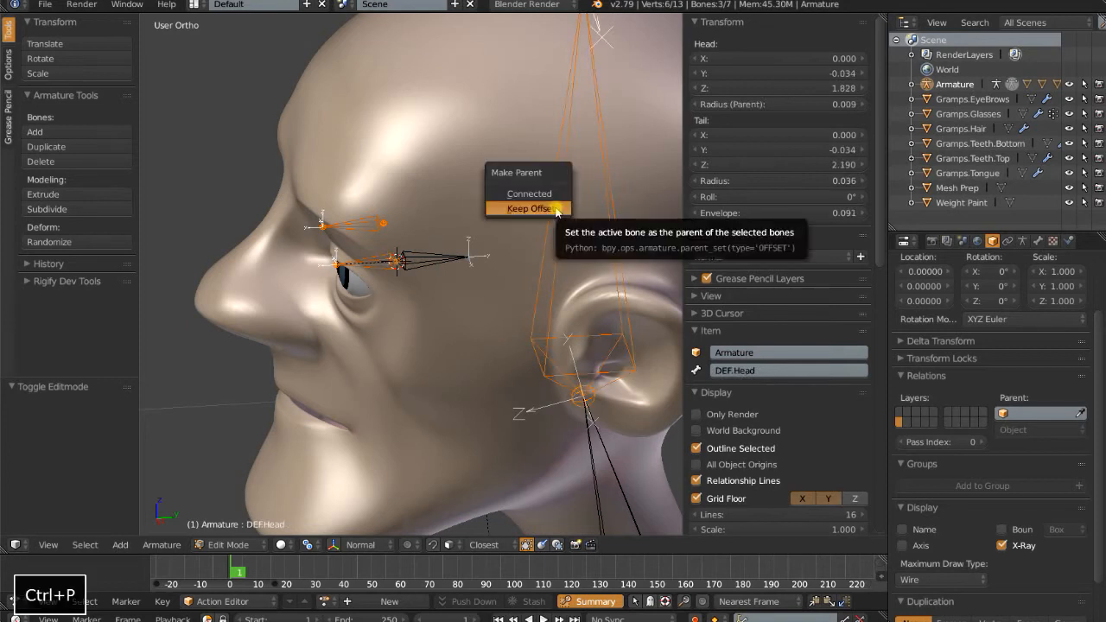
pyautogui.click(529, 209)
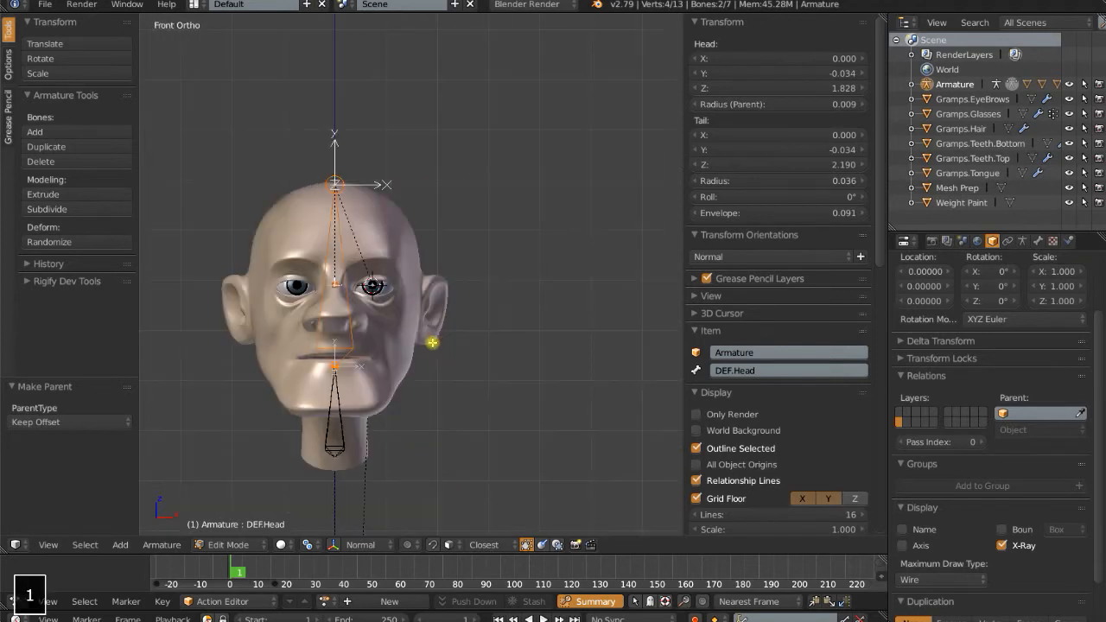
pyautogui.press('Tab')
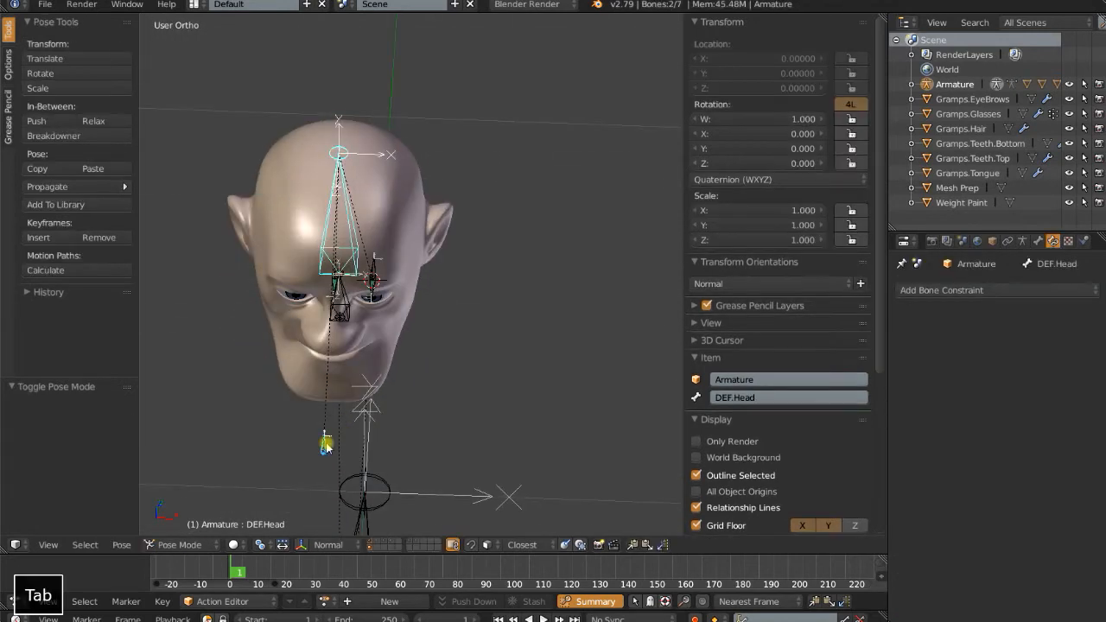
pyautogui.moveTo(324, 436); pyautogui.dragTo(467, 402)
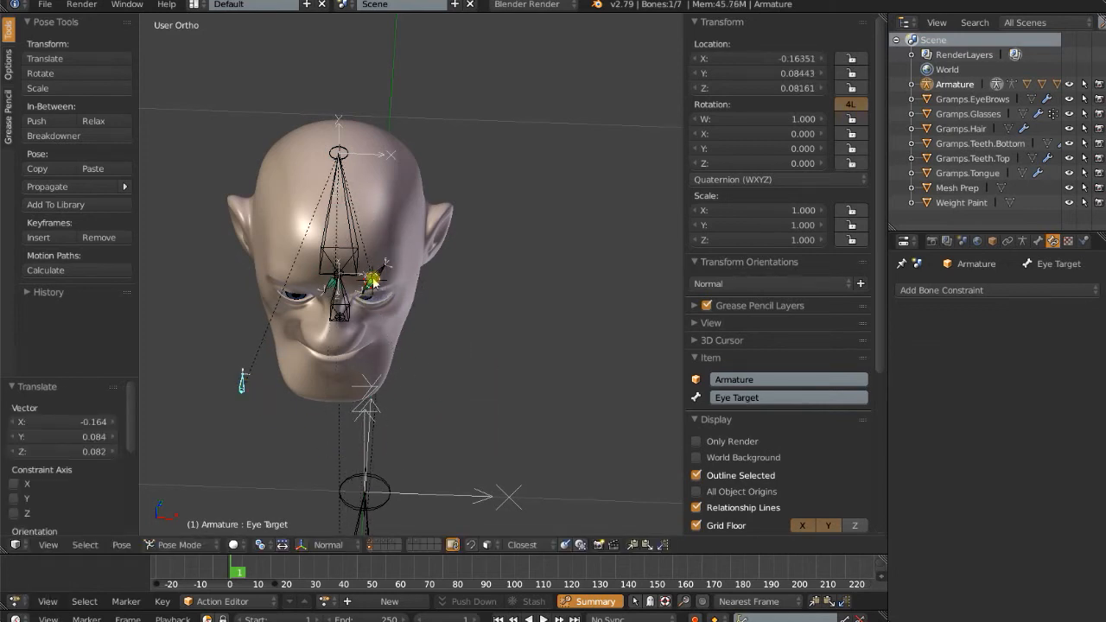
# Step: Test-rotate the Eye bone, cancel it, and return to edit mode
pyautogui.moveTo(371, 277); pyautogui.dragTo(387, 423)
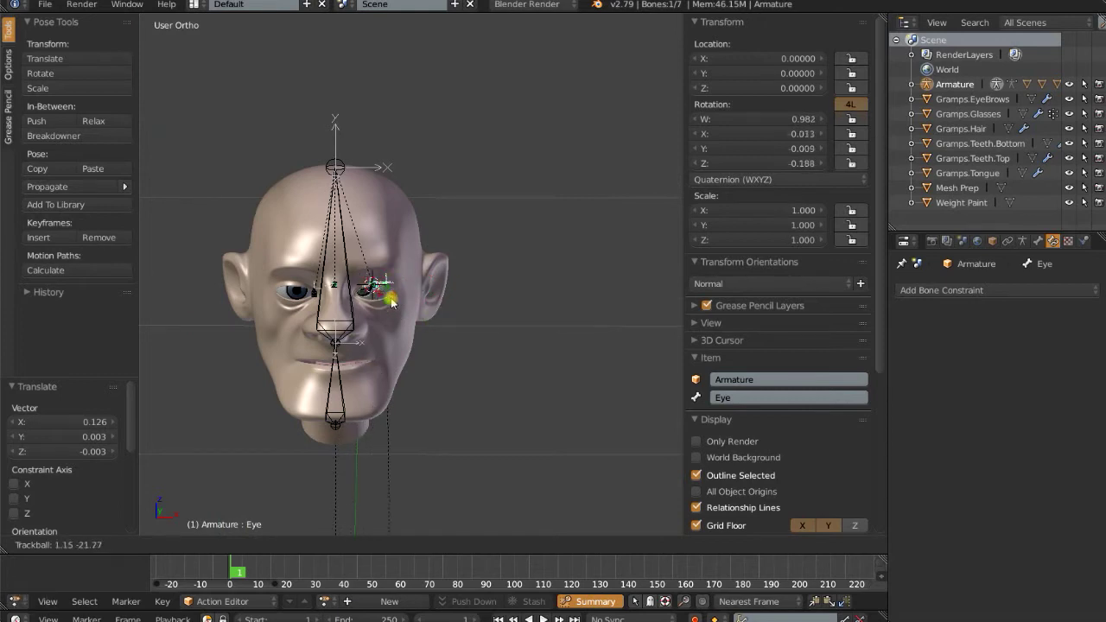
pyautogui.press('r')
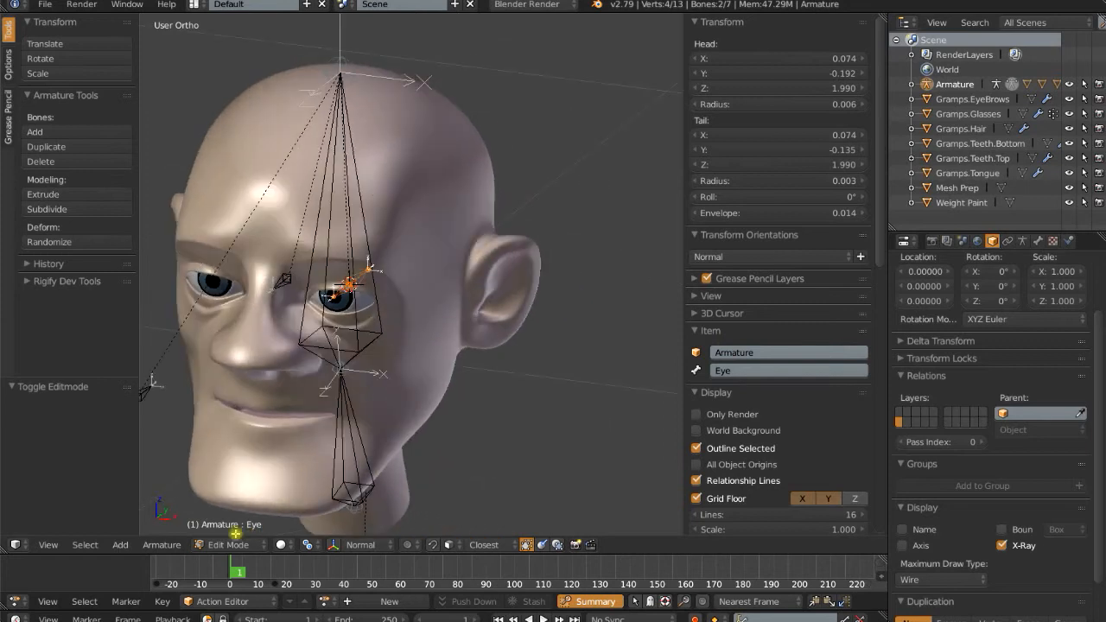
pyautogui.moveTo(162, 544)
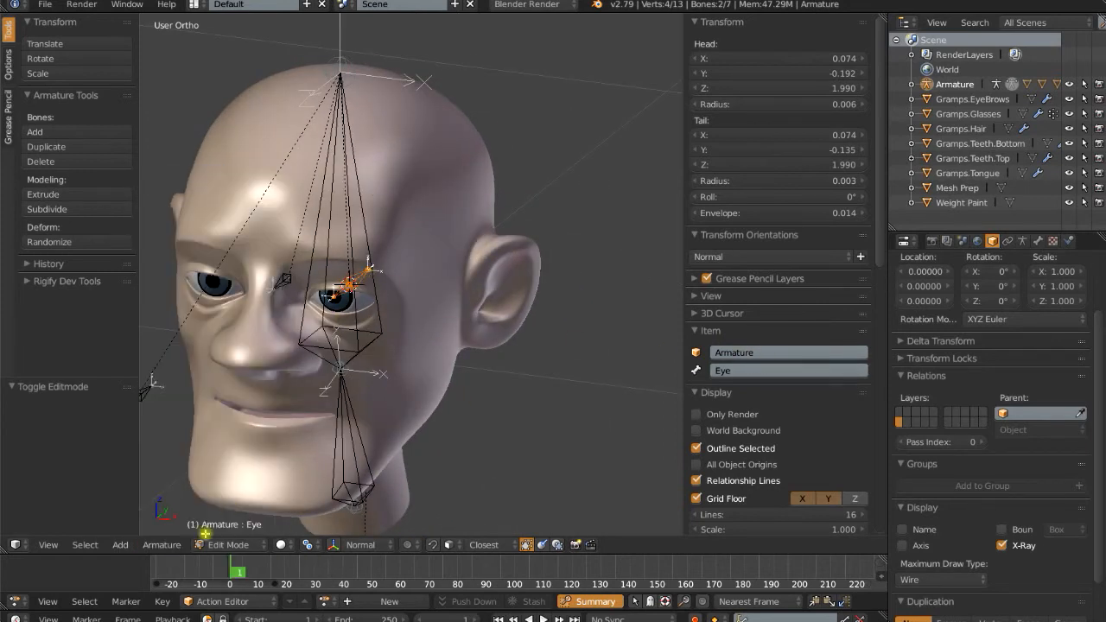
# Step: AutoName the eye bones .L, symmetrize them into .R bones, and enter Pose Mode
pyautogui.click(161, 545)
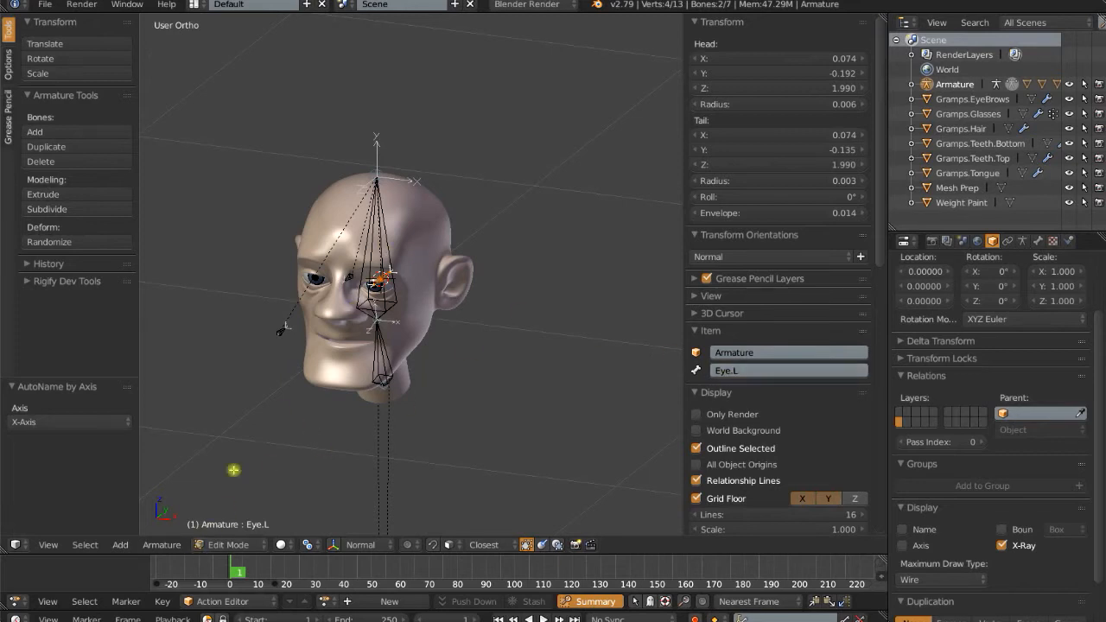
pyautogui.click(161, 544)
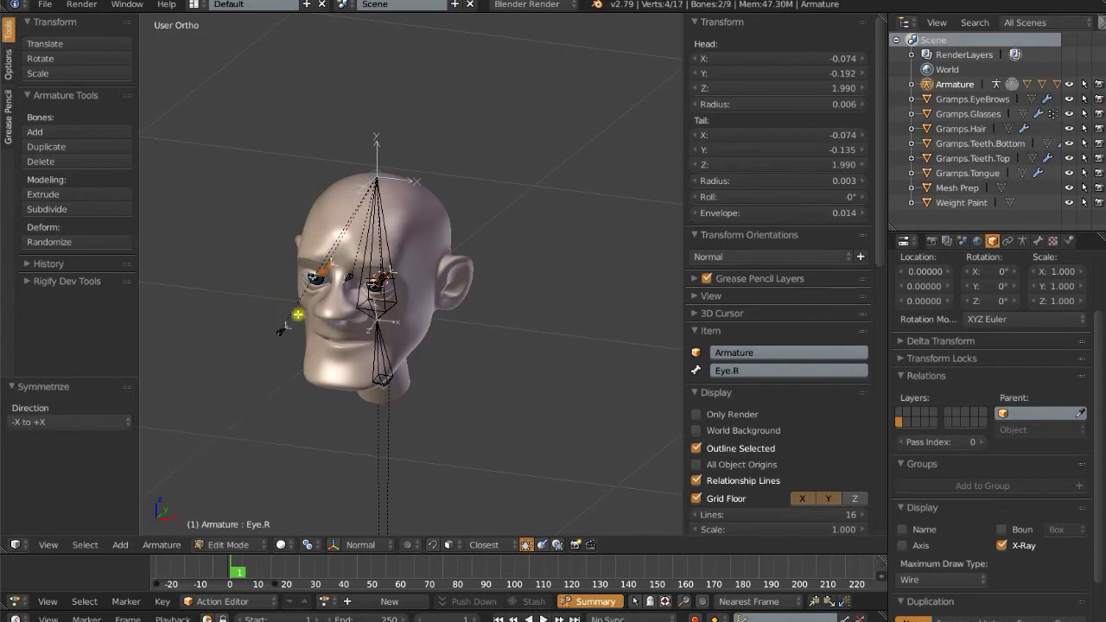
pyautogui.press('Tab')
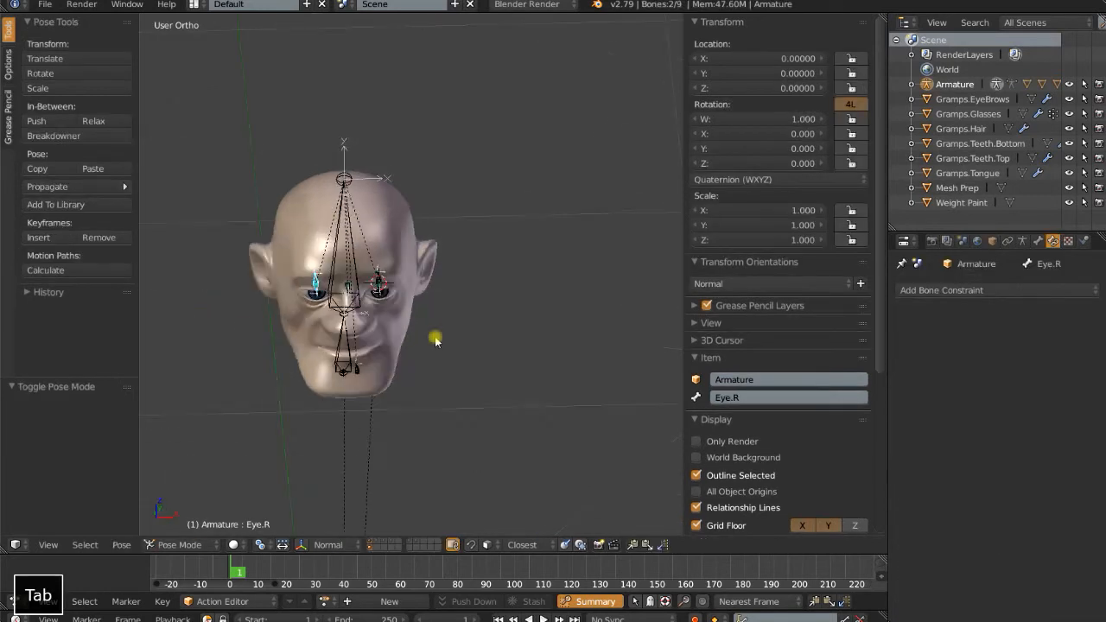
# Step: Parent the Gramps.Eye.R eyeball to the armature's Eye.R bone
pyautogui.scroll(3)
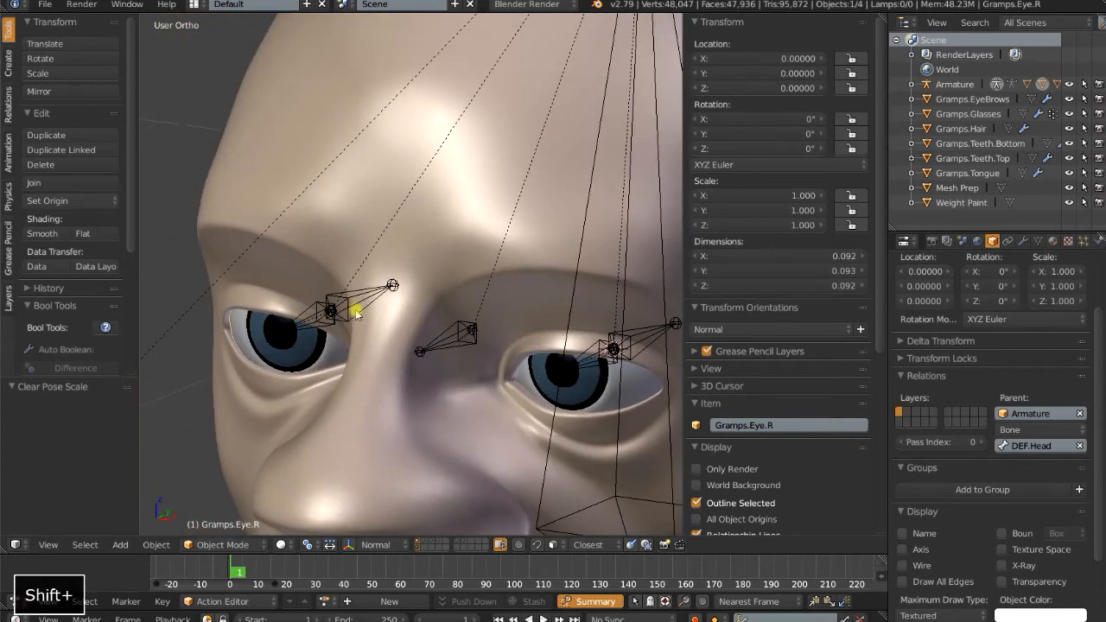
pyautogui.click(221, 544)
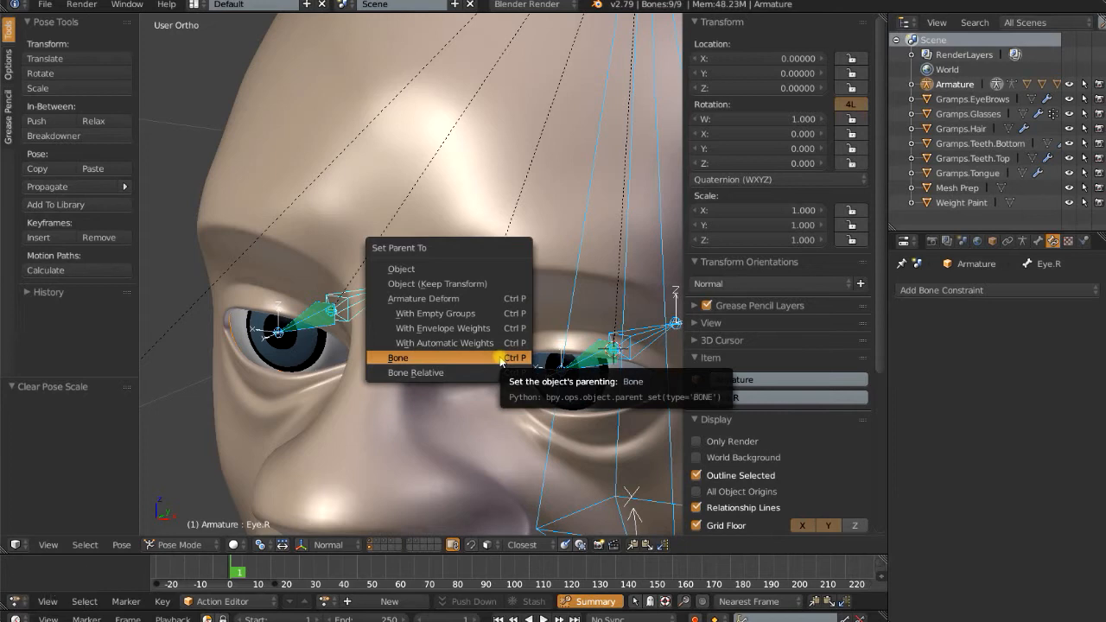
pyautogui.click(397, 358)
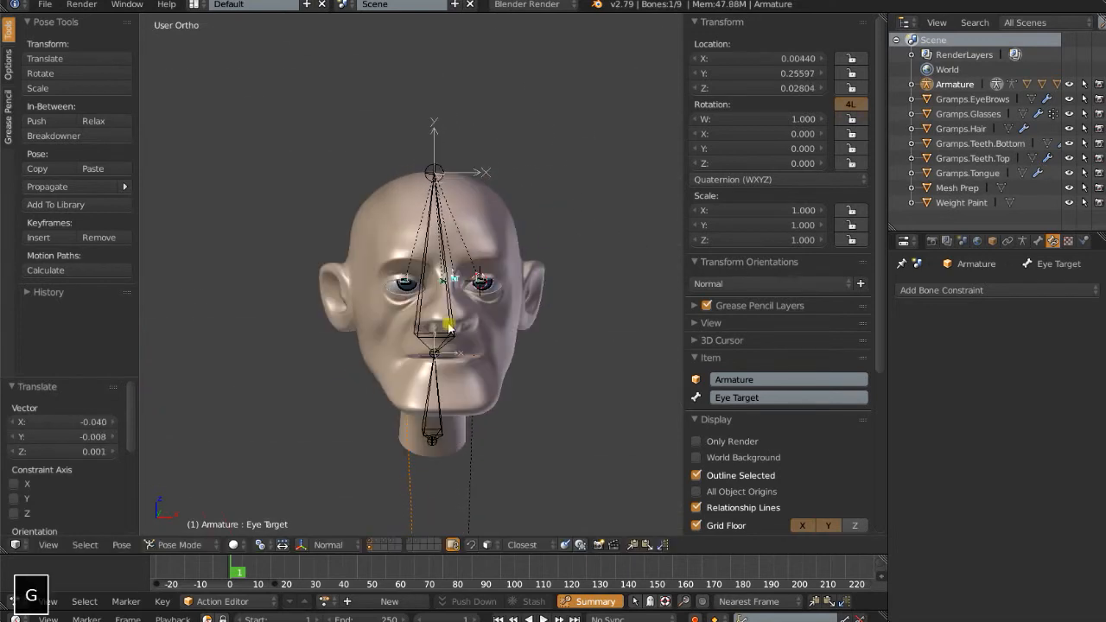
# Step: Test-move the Eye Target, cancel the move, then duplicate it twice
pyautogui.moveTo(448, 324); pyautogui.dragTo(490, 350)
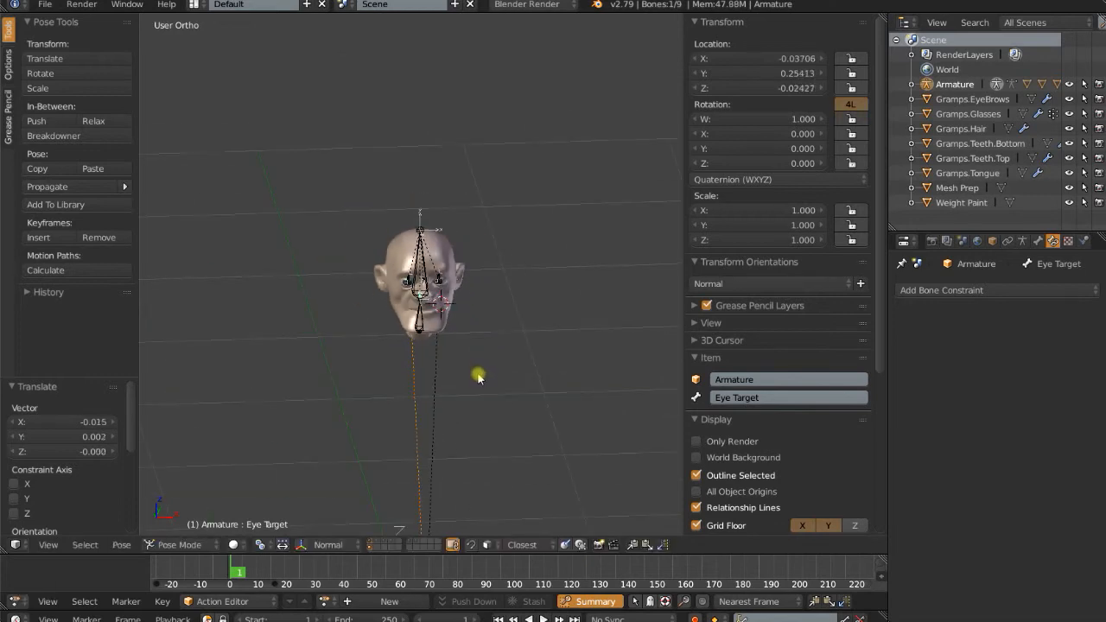
pyautogui.press('Alt+S')
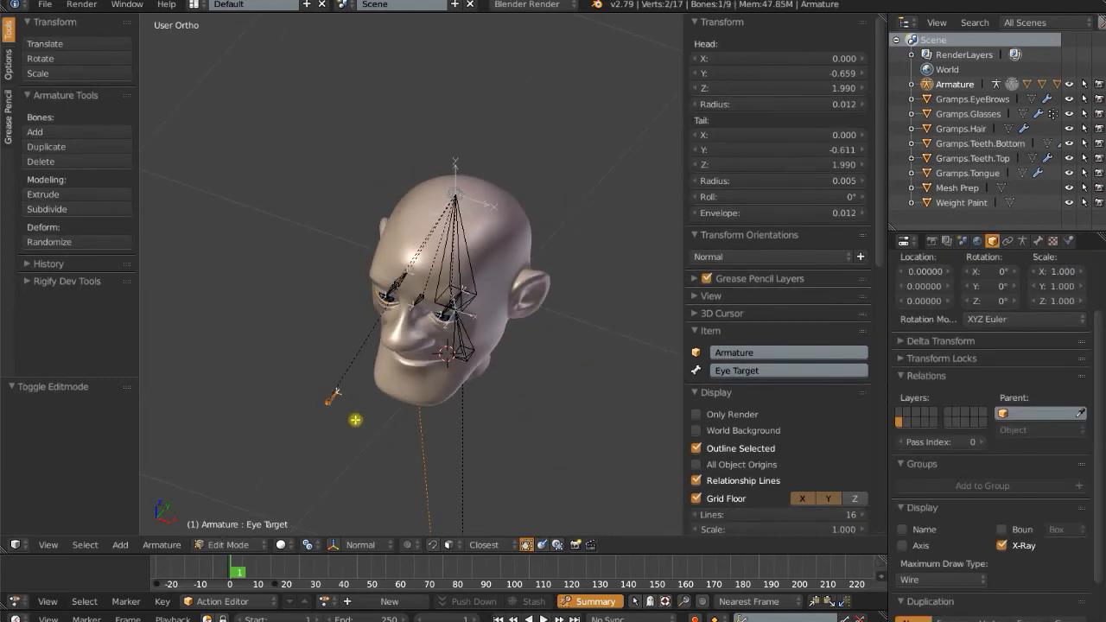
pyautogui.press('shift+d')
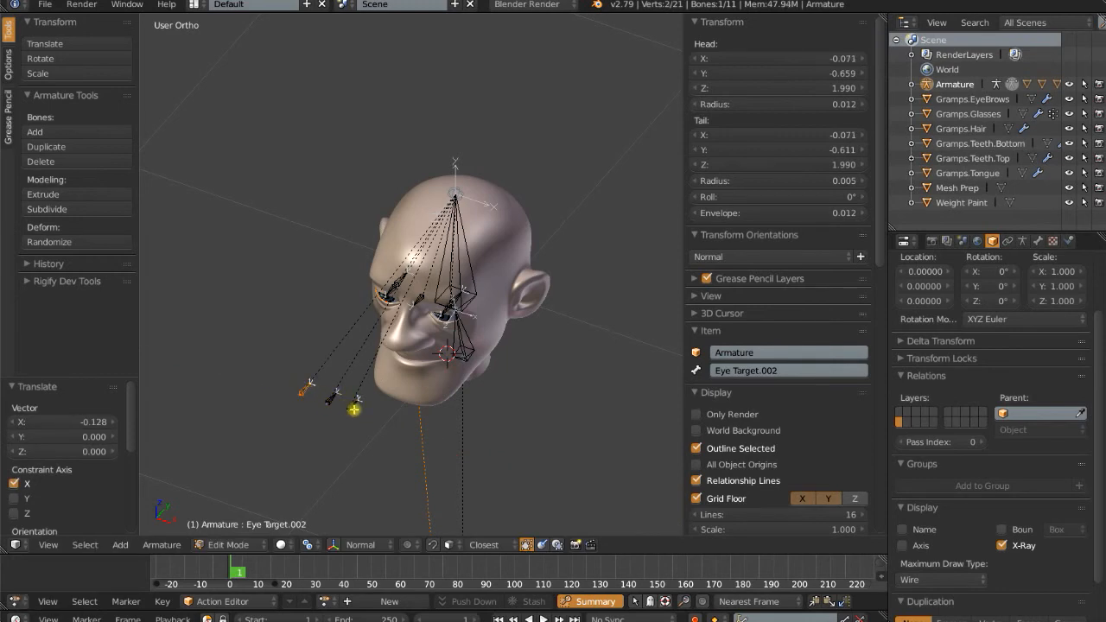
pyautogui.press('Ctrl+P')
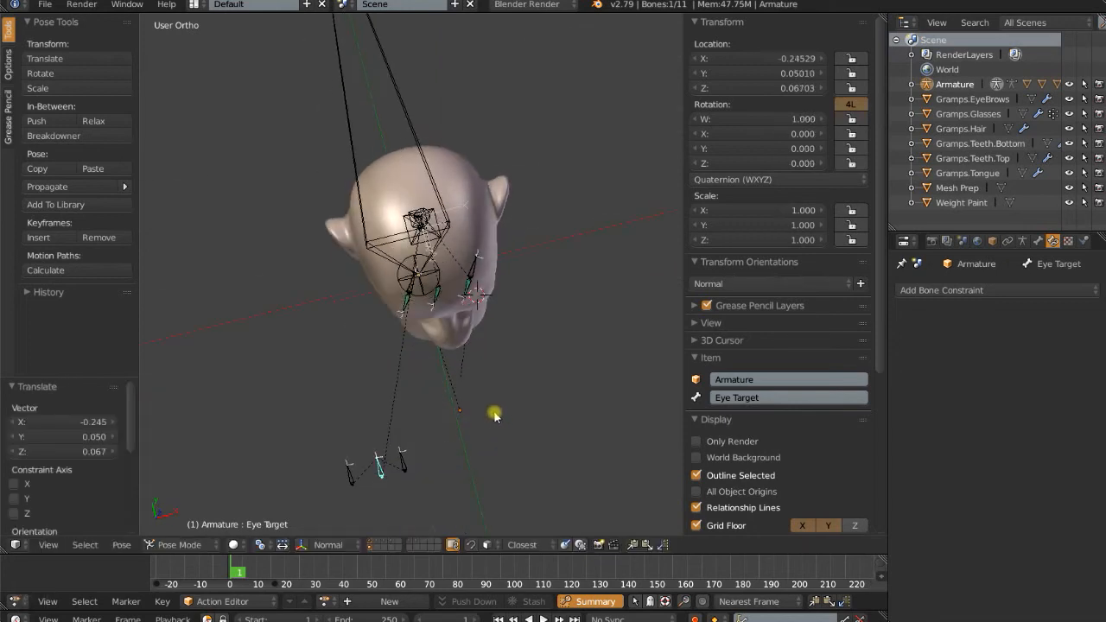
# Step: Delete the two extra Eye Target copies in Edit Mode, leaving nine bones
pyautogui.moveTo(492, 413); pyautogui.dragTo(450, 311)
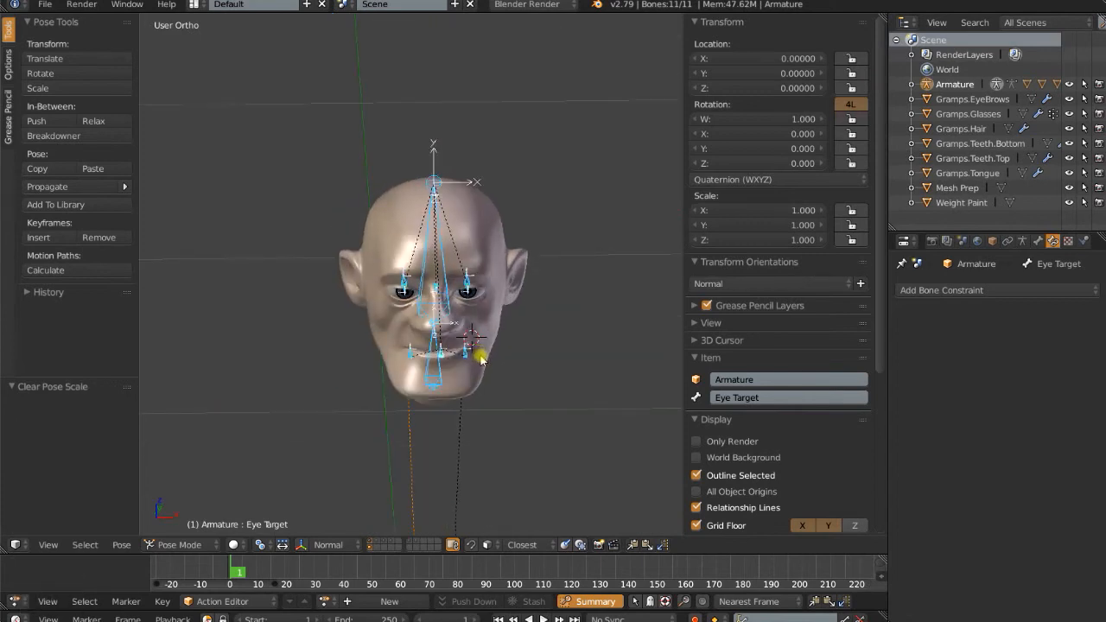
pyautogui.press('Tab')
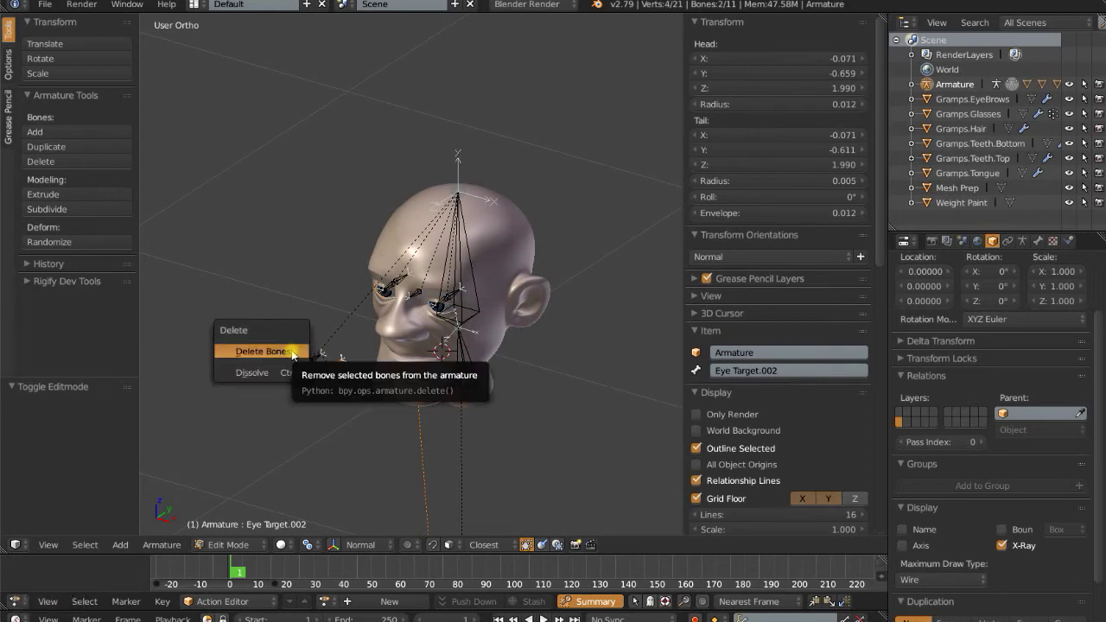
pyautogui.click(262, 351)
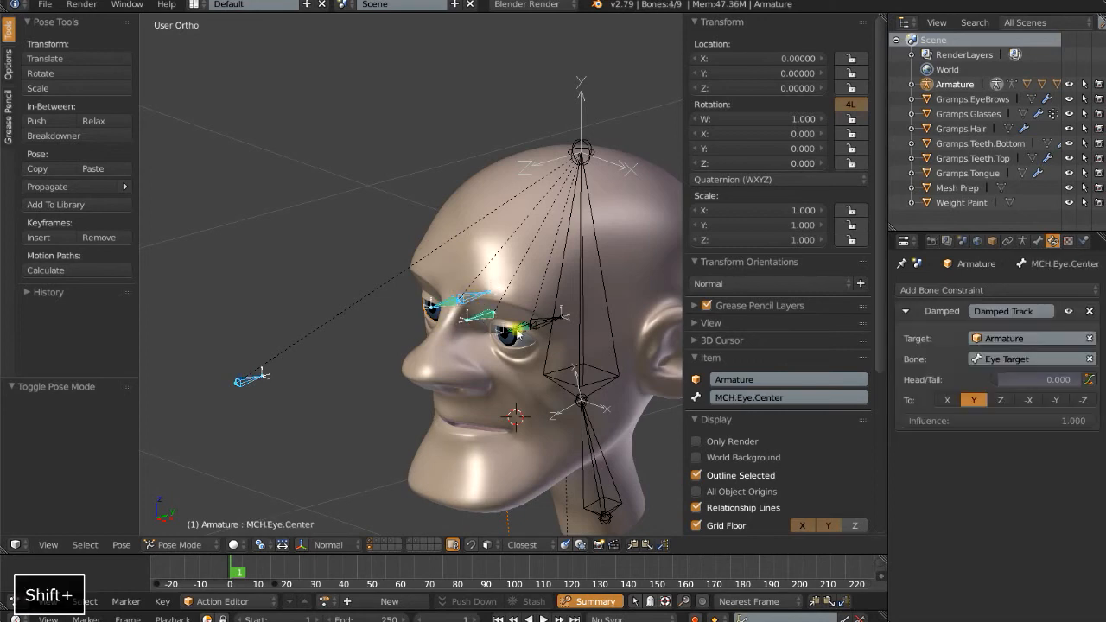
# Step: Set deform to Disable on the six selected eye and MCH eye bones with Shift+W
pyautogui.click(527, 325)
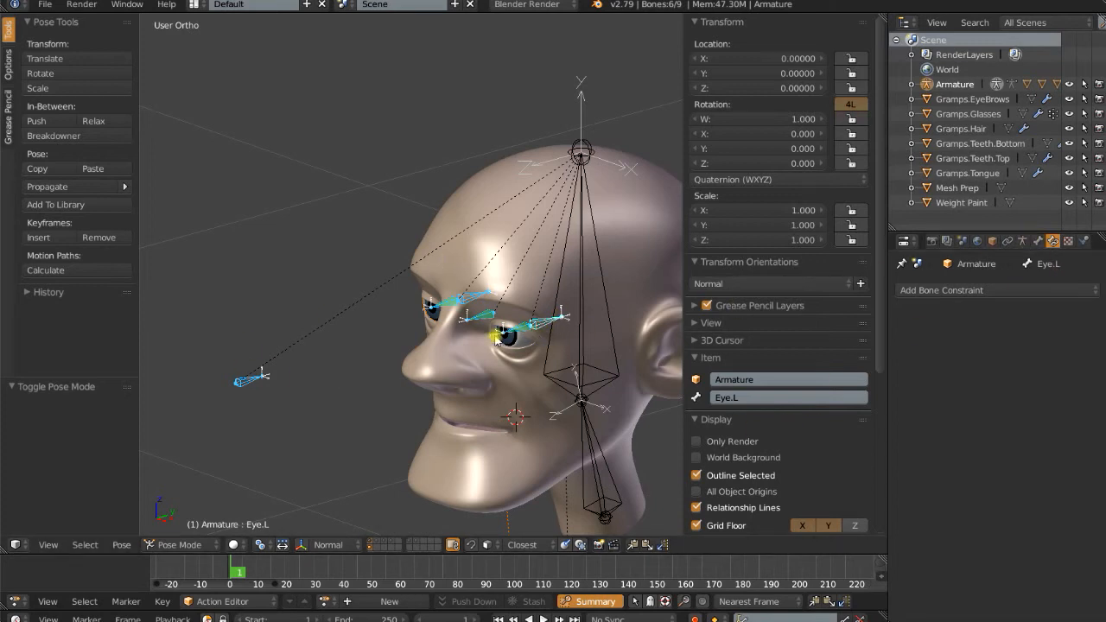
pyautogui.press('shift+w')
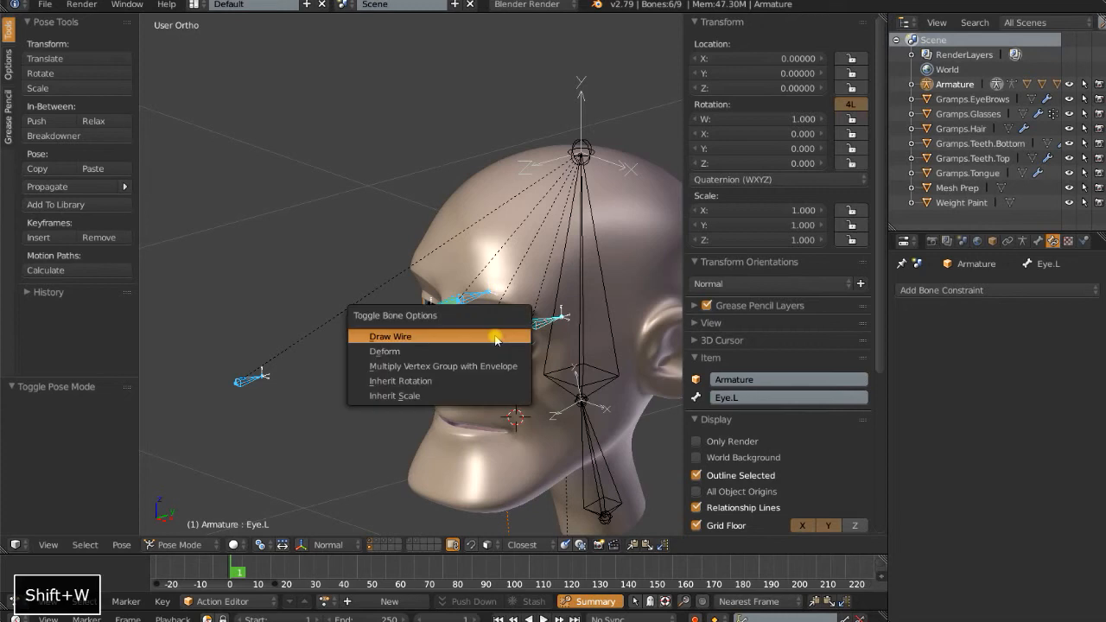
pyautogui.moveTo(493, 338)
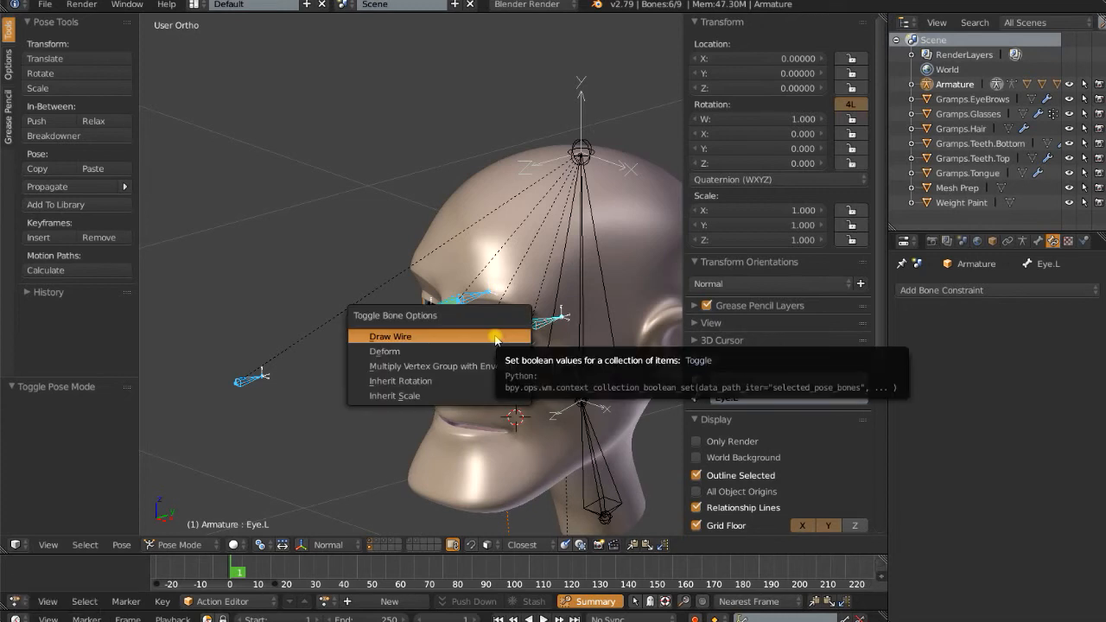
pyautogui.moveTo(409, 351)
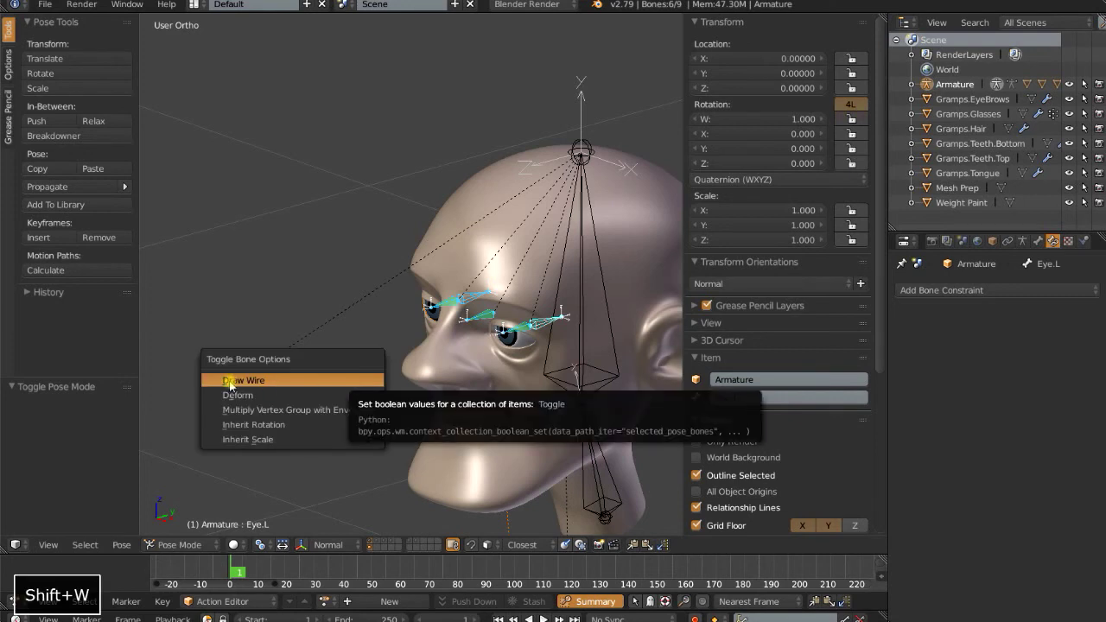
pyautogui.click(237, 395)
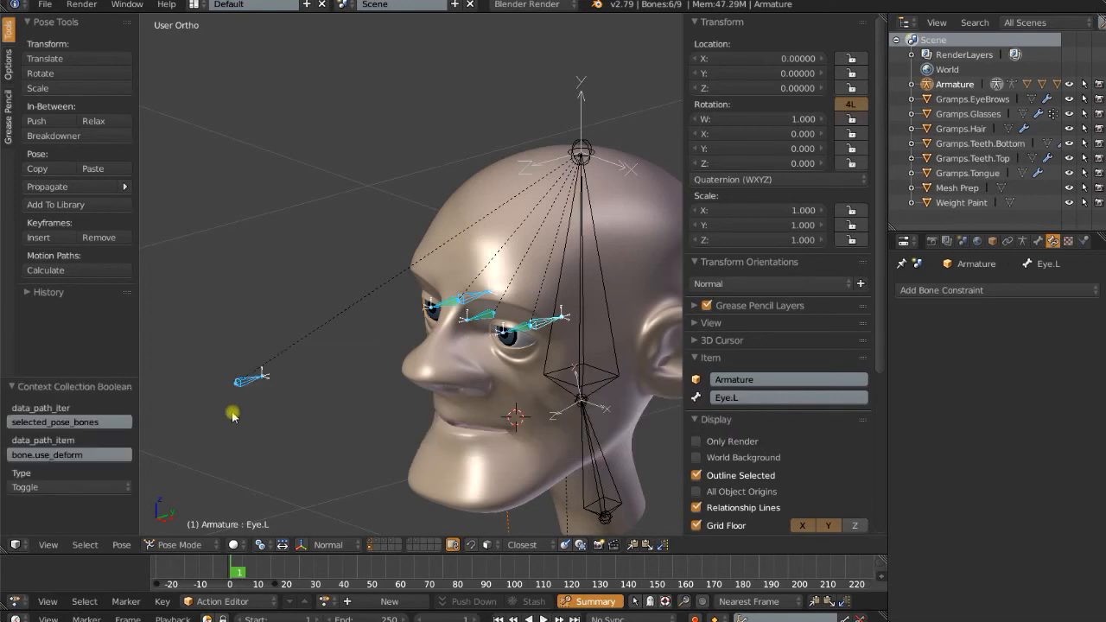
pyautogui.click(69, 487)
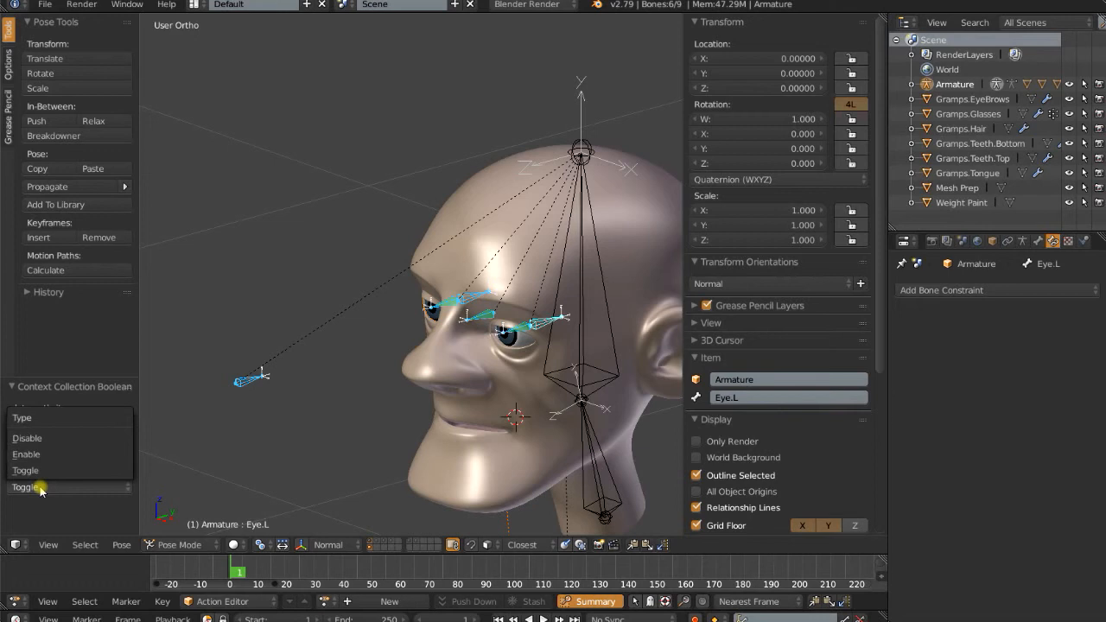
pyautogui.moveTo(48, 438)
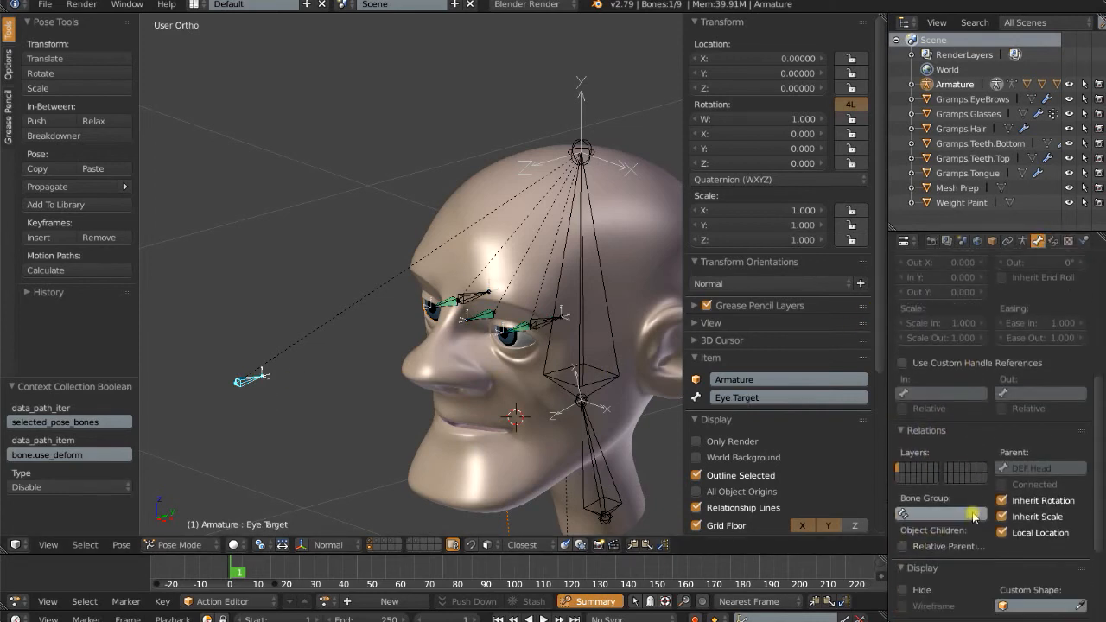
pyautogui.scroll(-3)
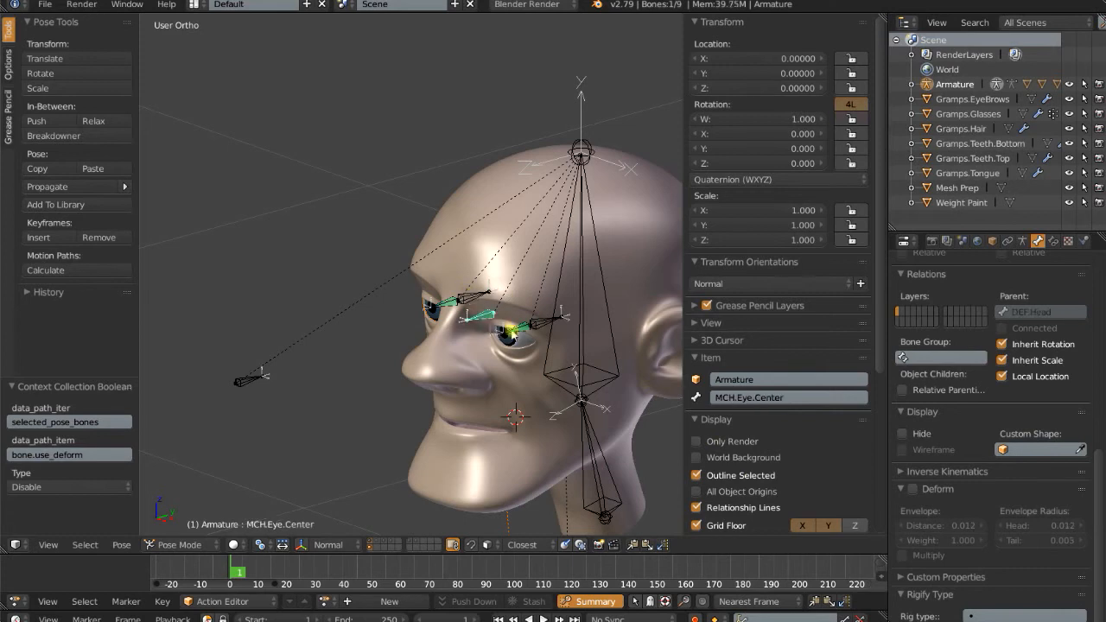
pyautogui.click(518, 330)
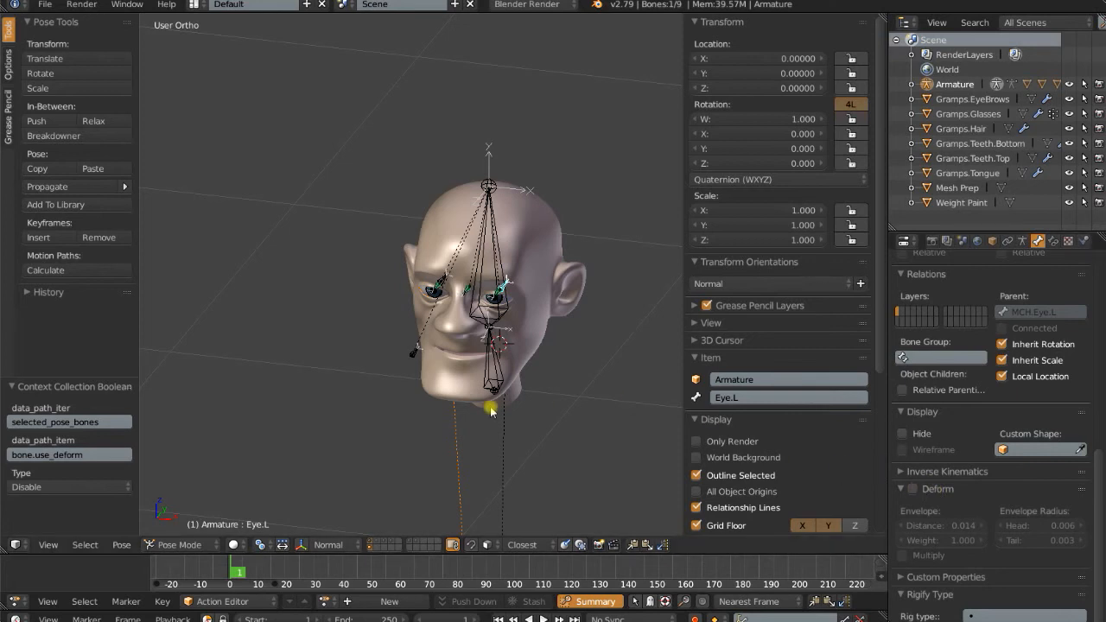
pyautogui.click(69, 487)
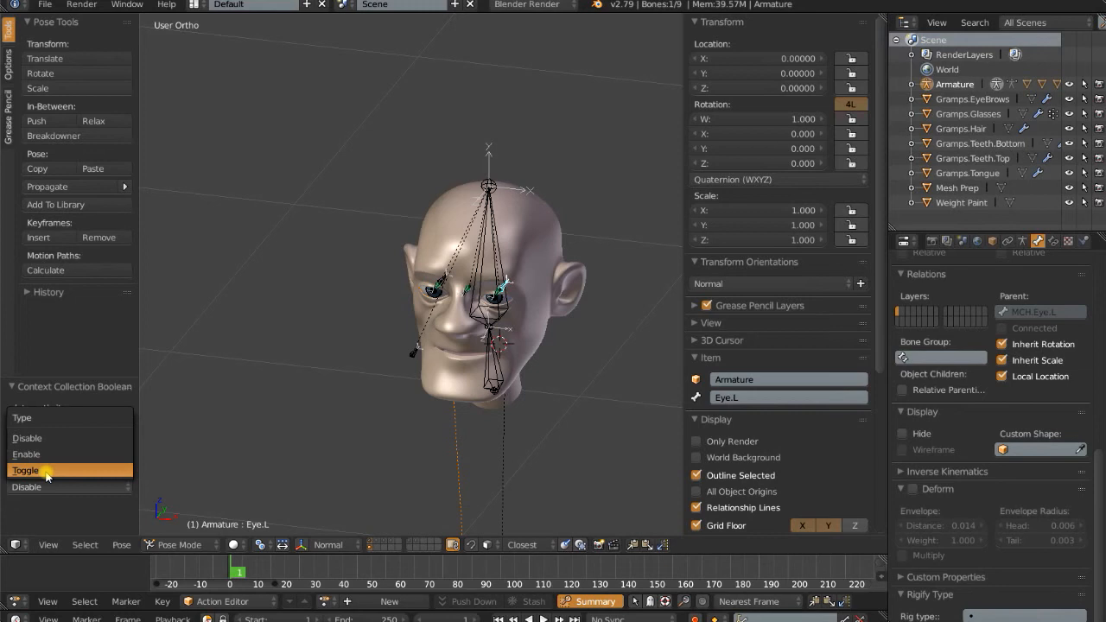
pyautogui.moveTo(38, 453)
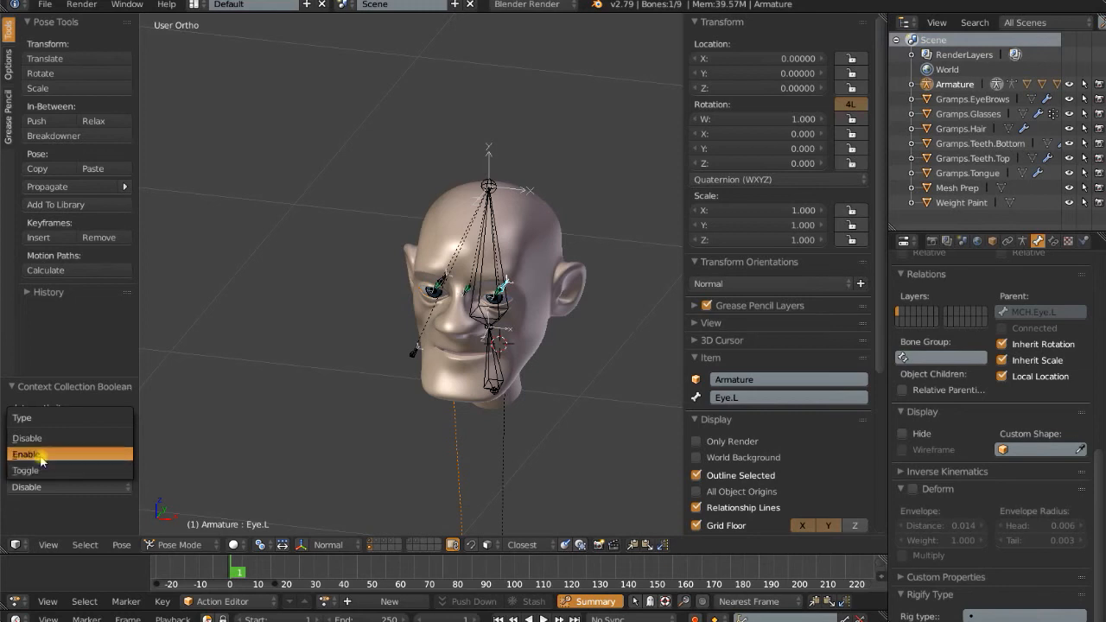
pyautogui.moveTo(47, 438)
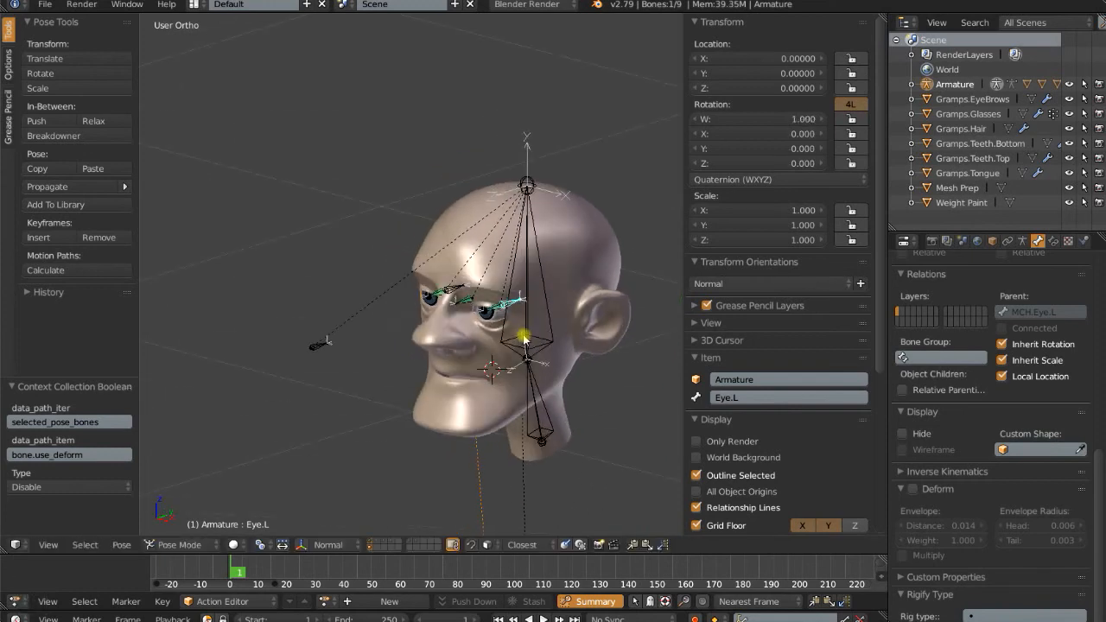
# Step: Lock Eye.R's Location X, Y and Z channels in the Transform panel
pyautogui.moveTo(524, 337); pyautogui.dragTo(225, 473)
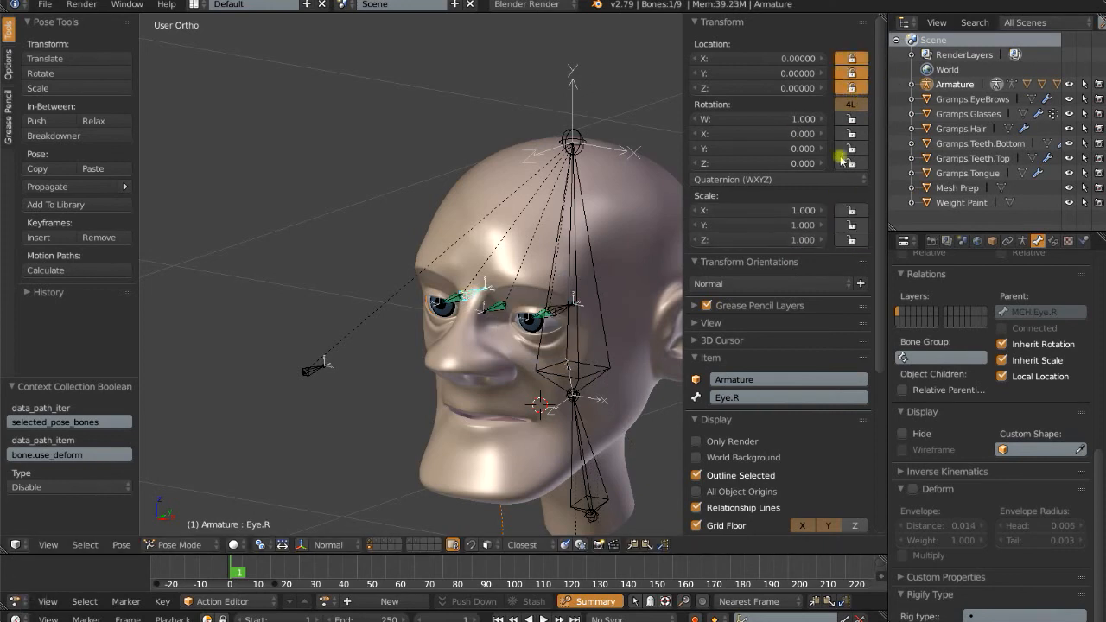
pyautogui.click(536, 311)
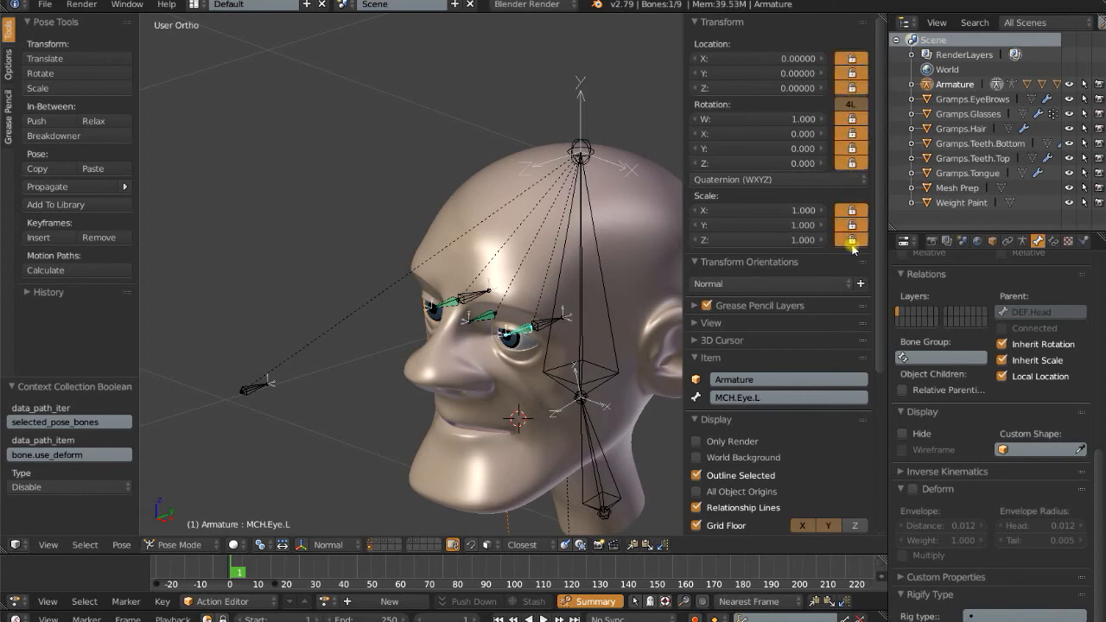
# Step: Copy MCH.Eye.L's location, rotation and scale locks to MCH.Eye.R, then test-rotate Eye.R
pyautogui.click(480, 317)
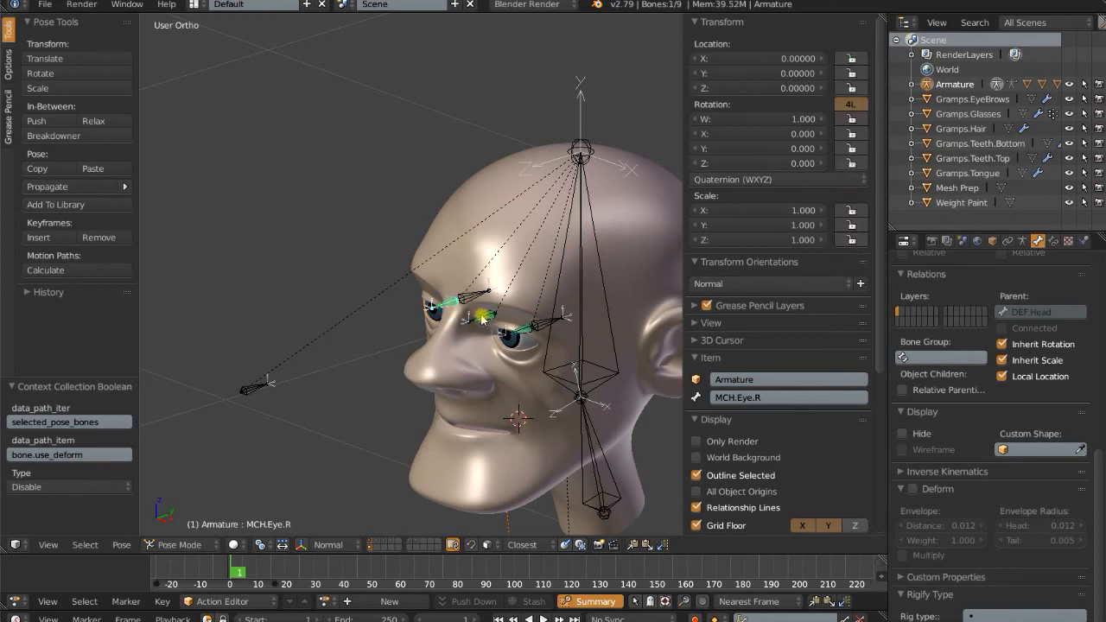
pyautogui.click(506, 329)
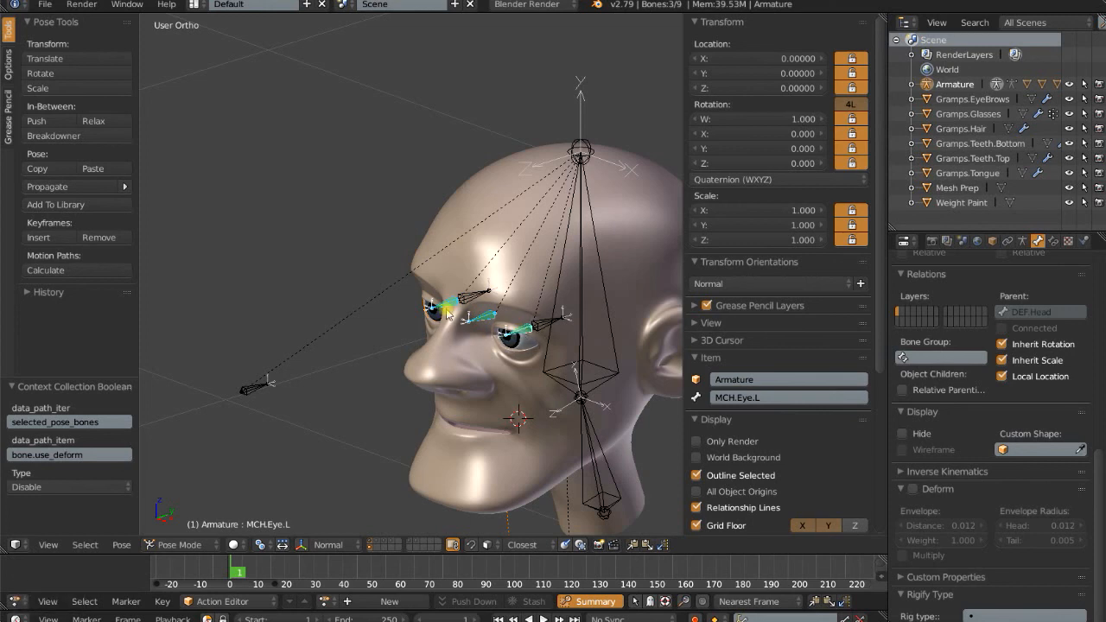
pyautogui.click(516, 325)
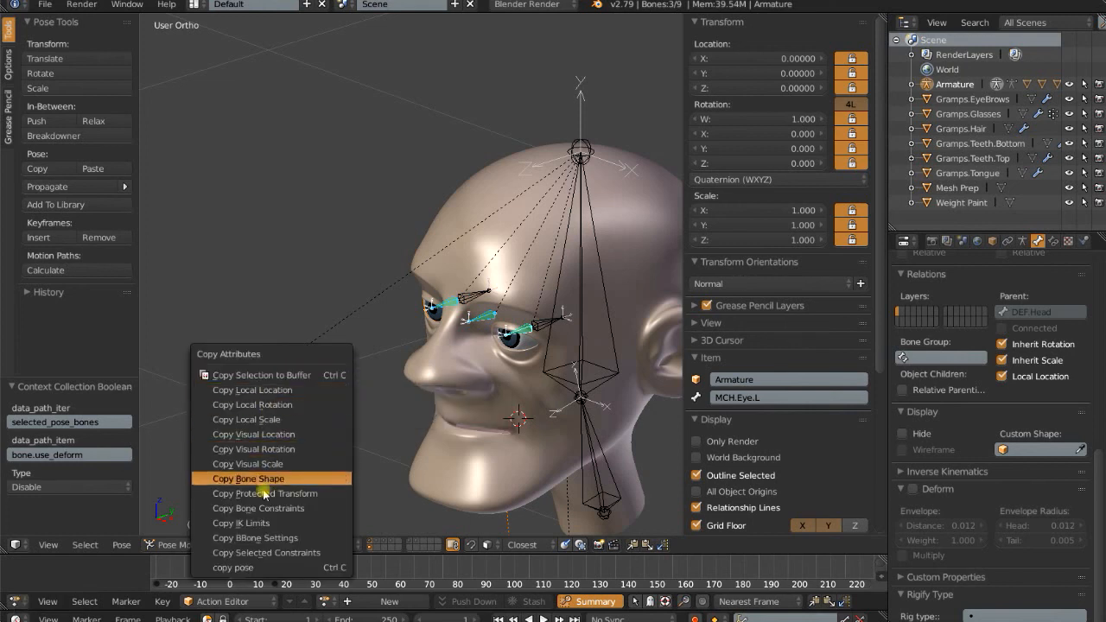
pyautogui.click(248, 479)
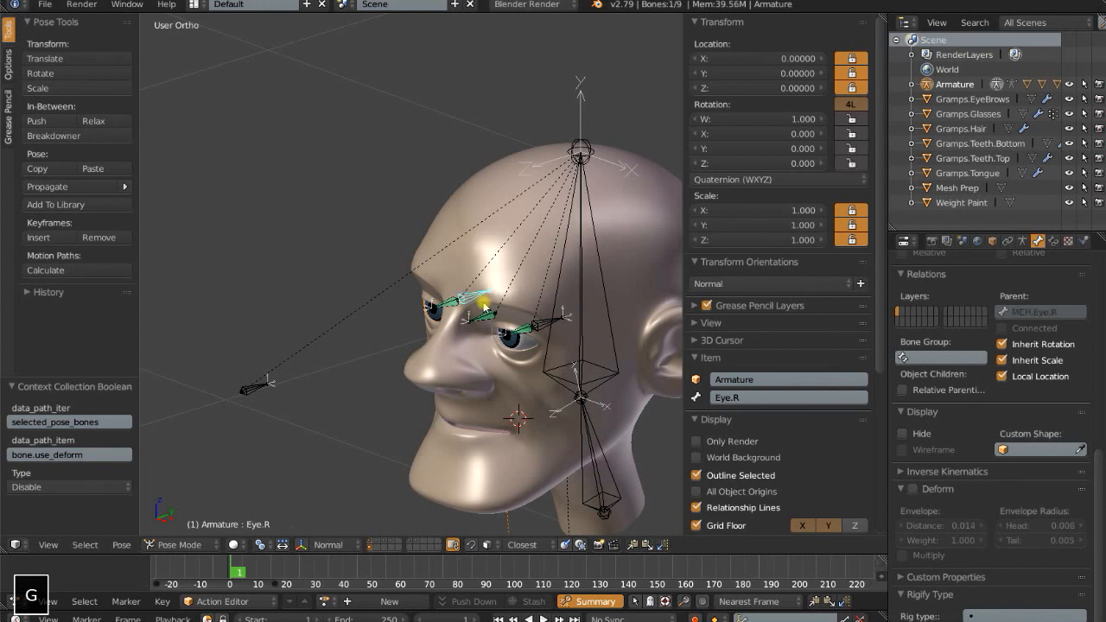
pyautogui.moveTo(485, 307); pyautogui.dragTo(463, 294)
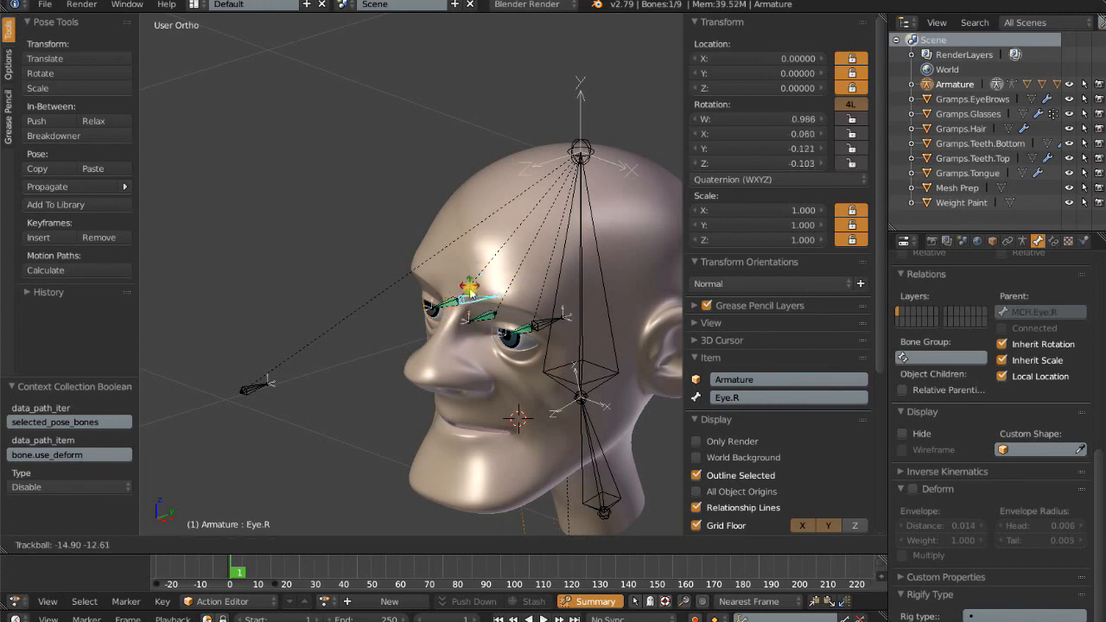